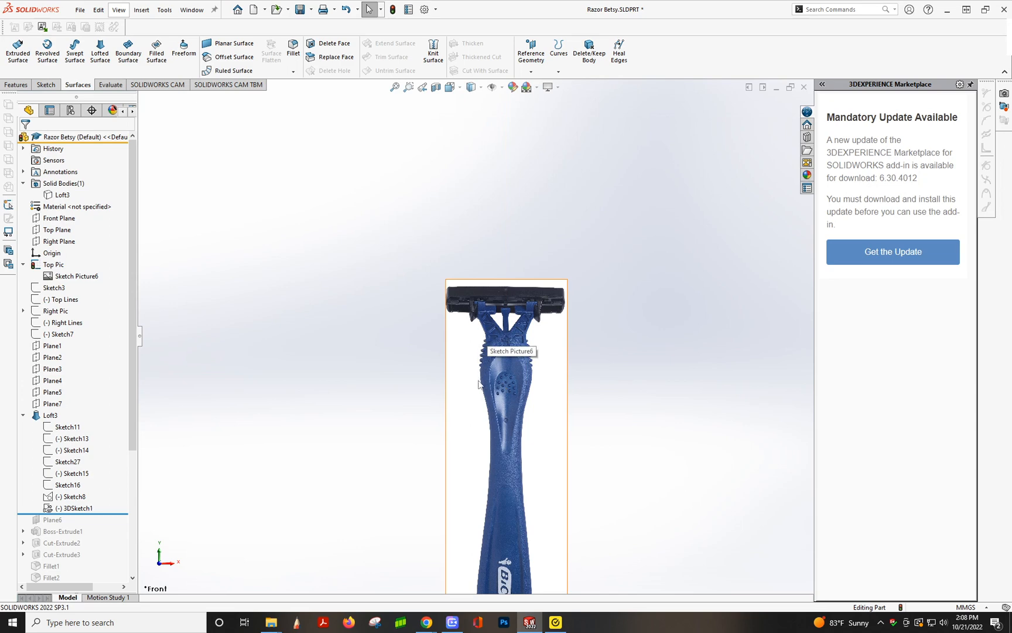
mouse_move(510, 380)
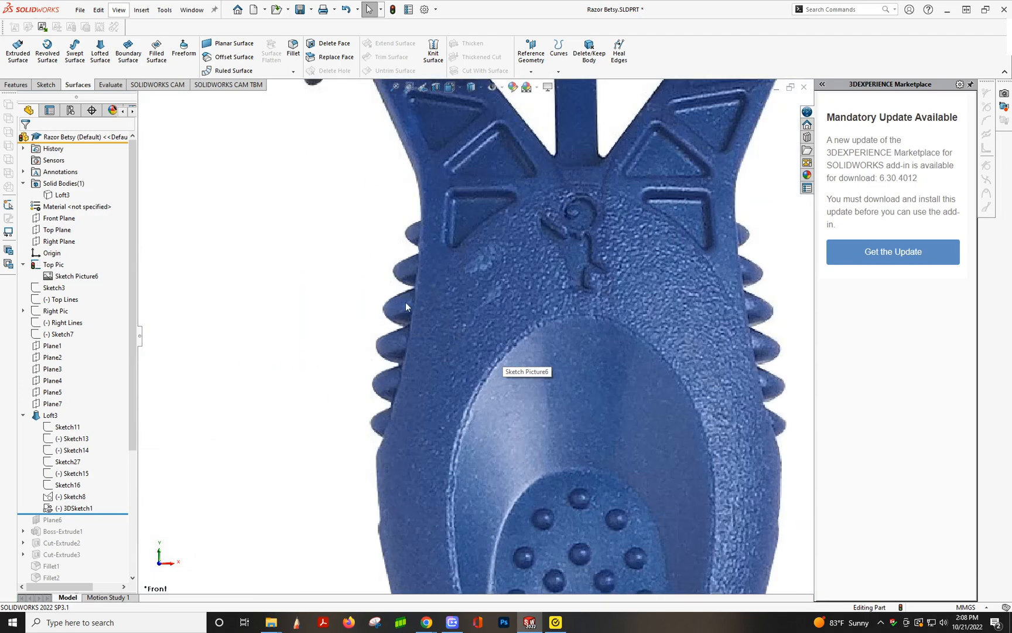
mouse_move(420, 360)
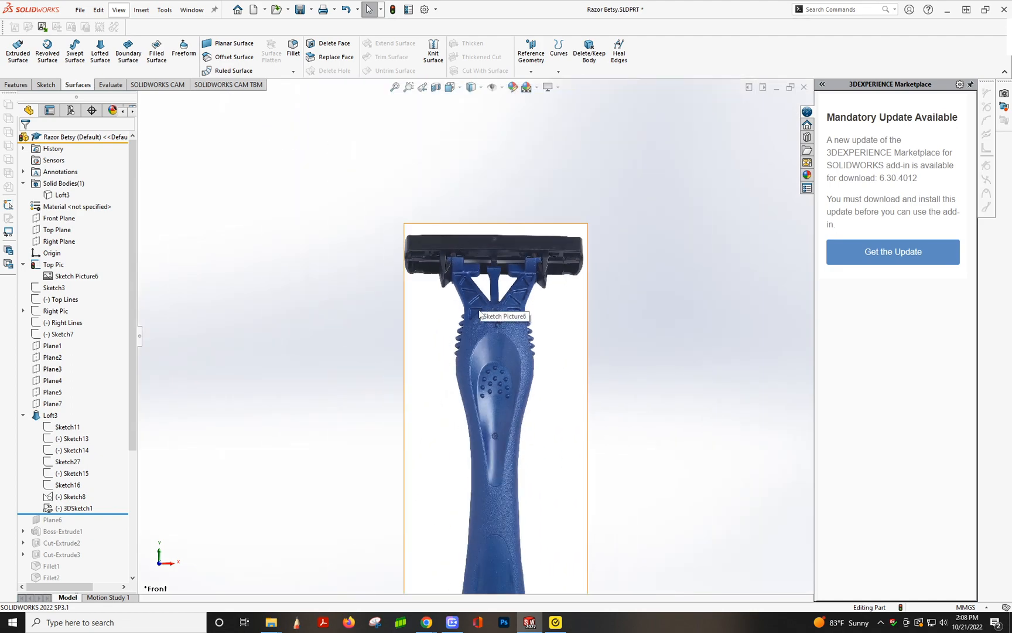
Insert Sketch Picture7, a second razor reference photo, beside the first behind the loft
left_click(75, 276)
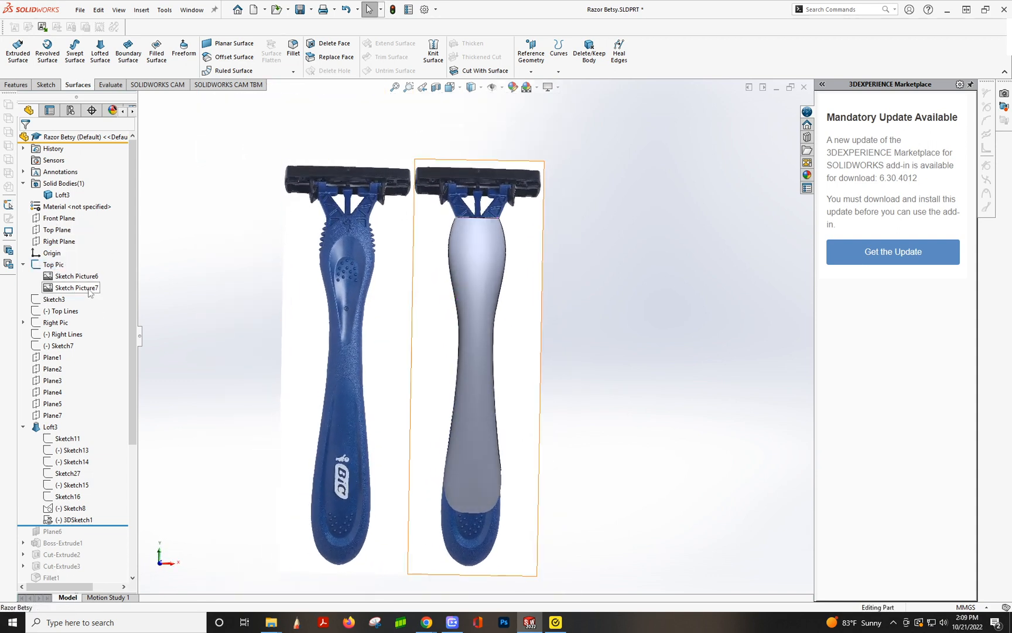
right_click(75, 287)
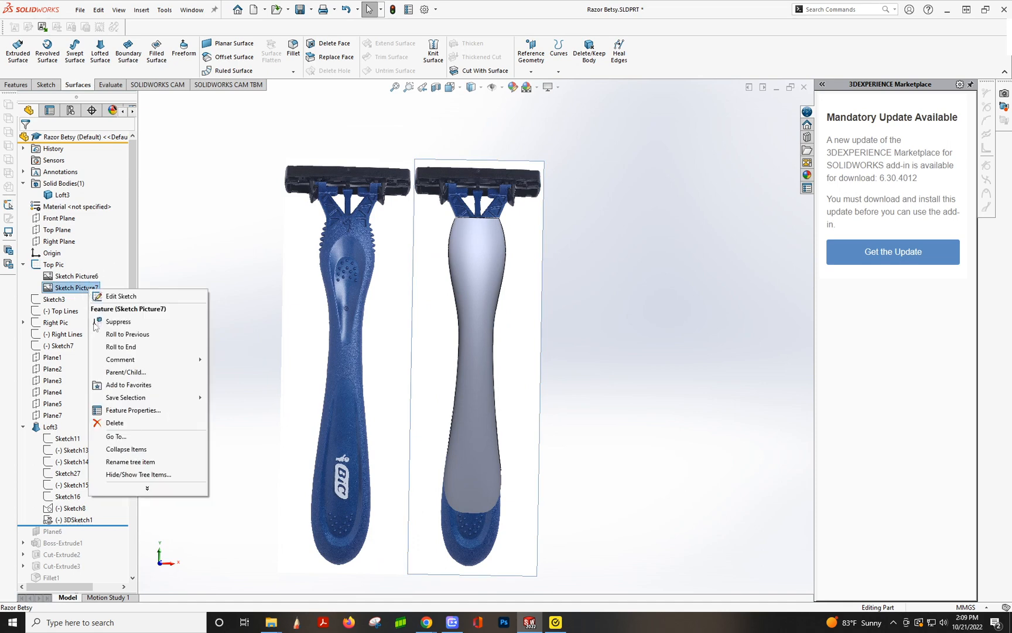
left_click(118, 322)
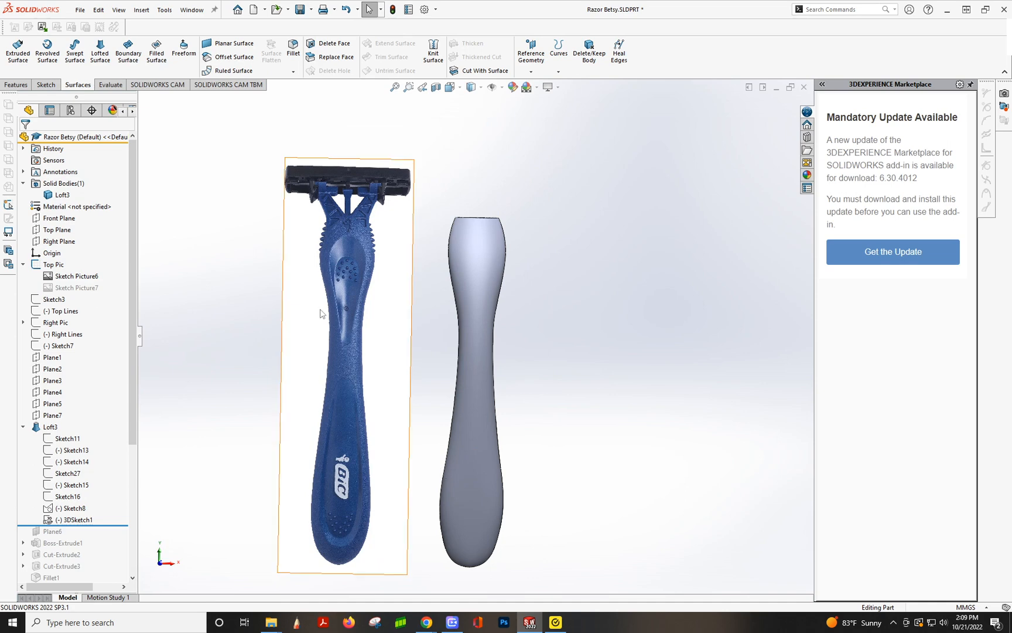
right_click(74, 287)
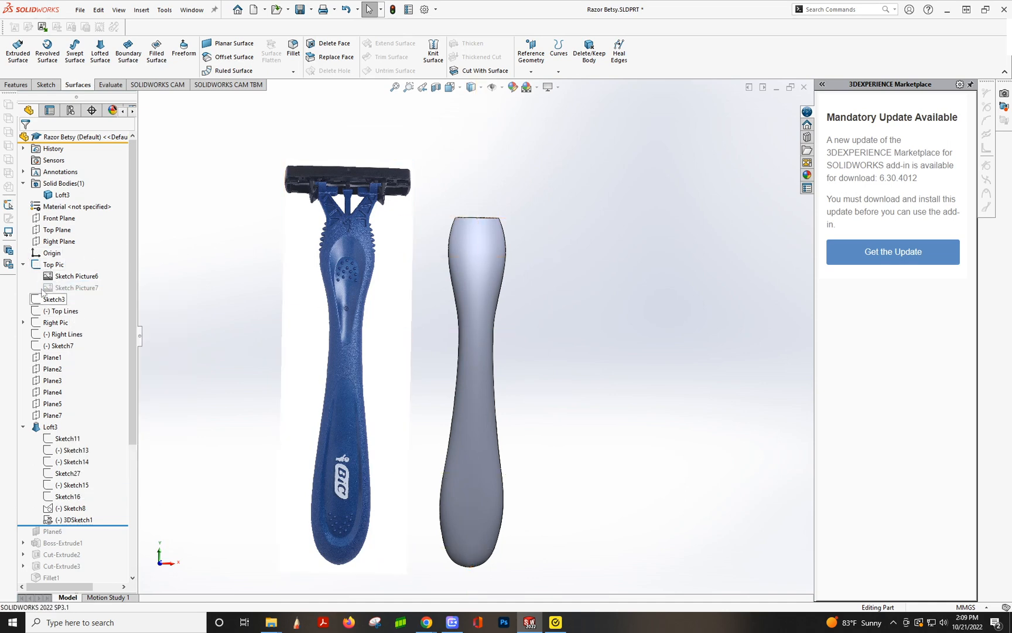
right_click(75, 287)
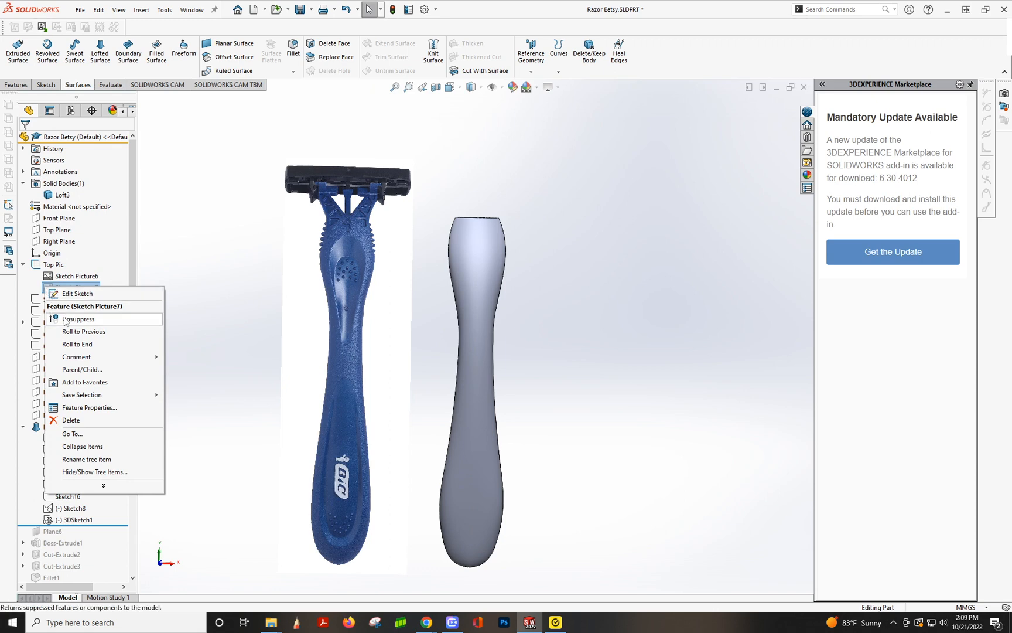
left_click(78, 318)
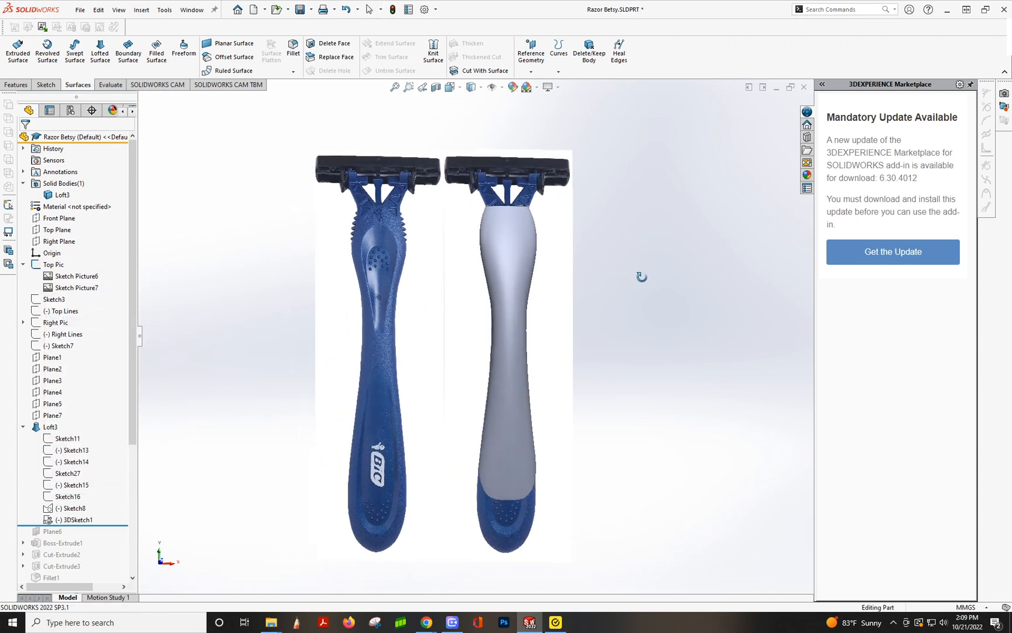
left_click(403, 223)
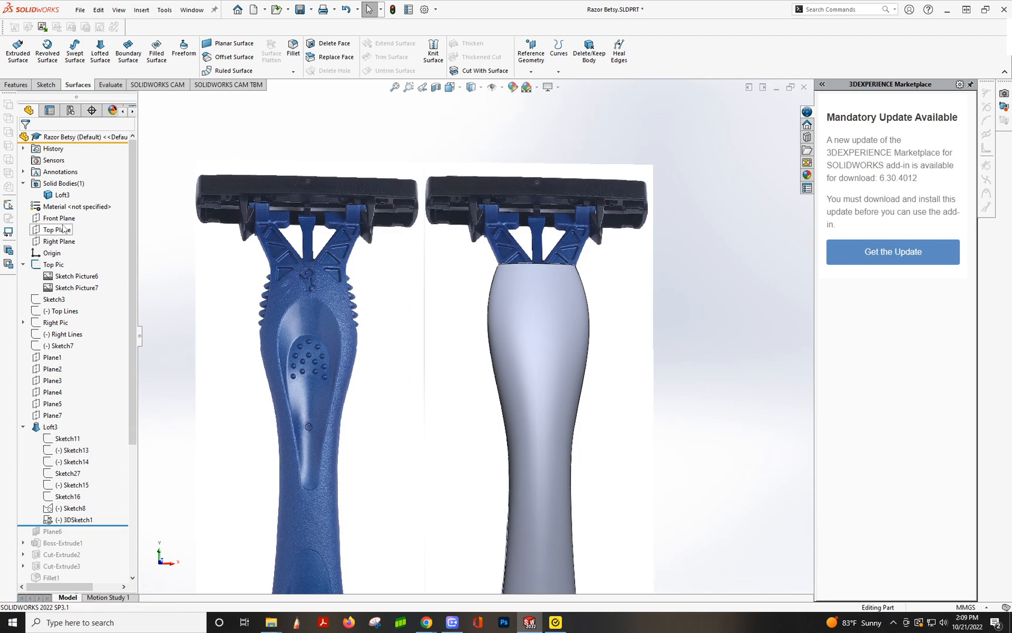
Sketch a horizontal line on Front Plane and split the handle surface into Split Line4
left_click(59, 218)
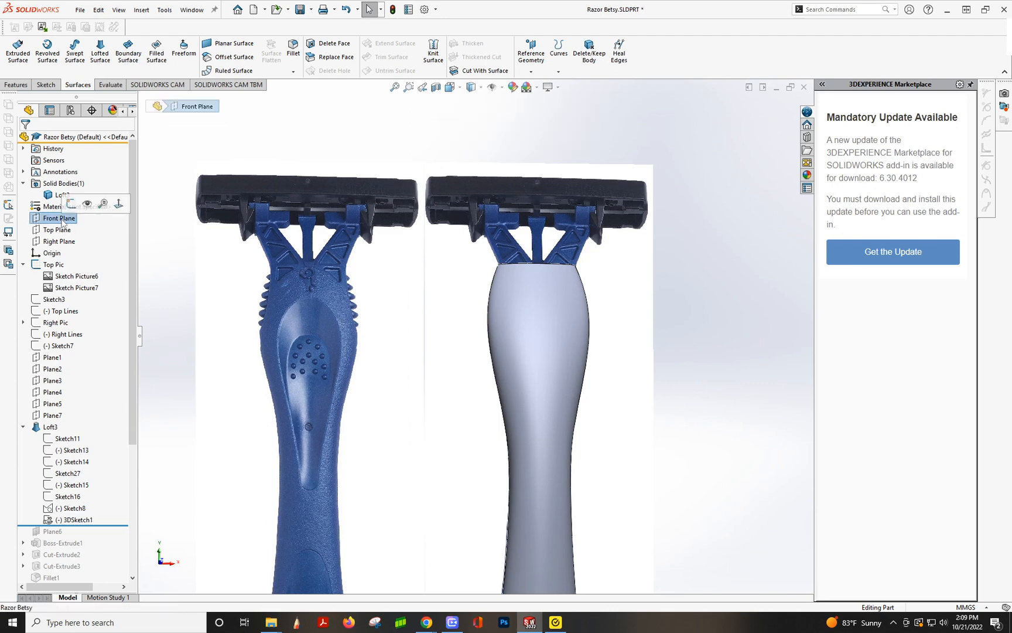
left_click(59, 229)
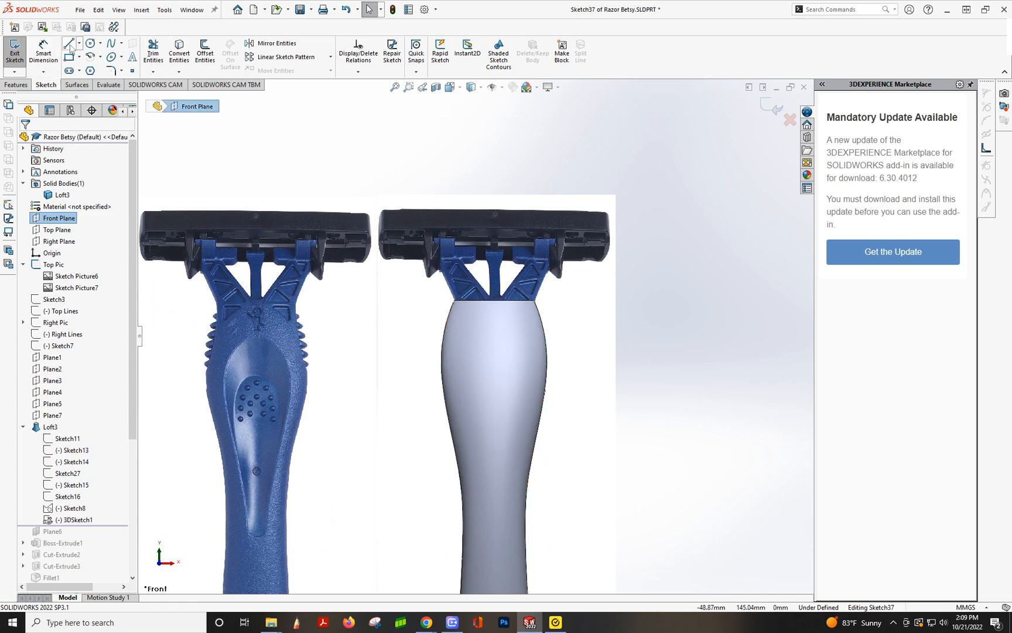
left_click(68, 43)
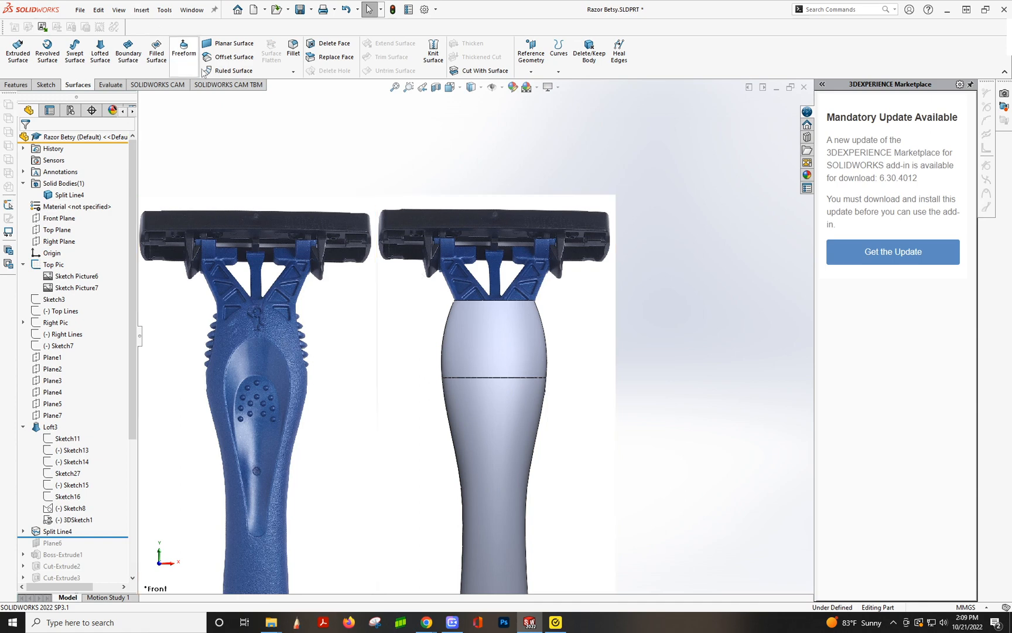
Offset the handle's upper face by 0.20 mm to create Surface-Offset5
left_click(230, 57)
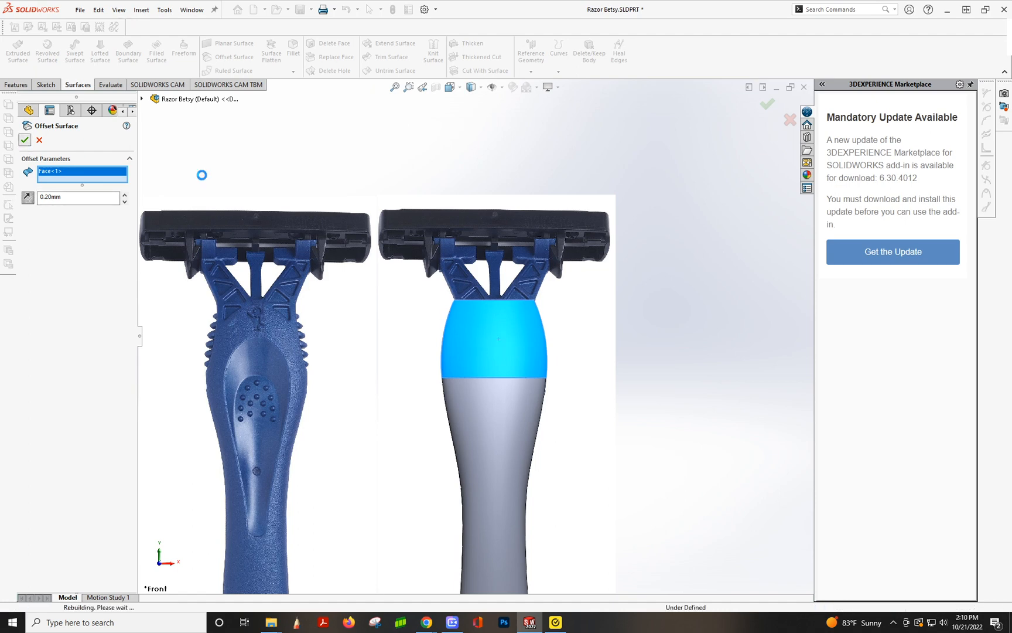
left_click(24, 139)
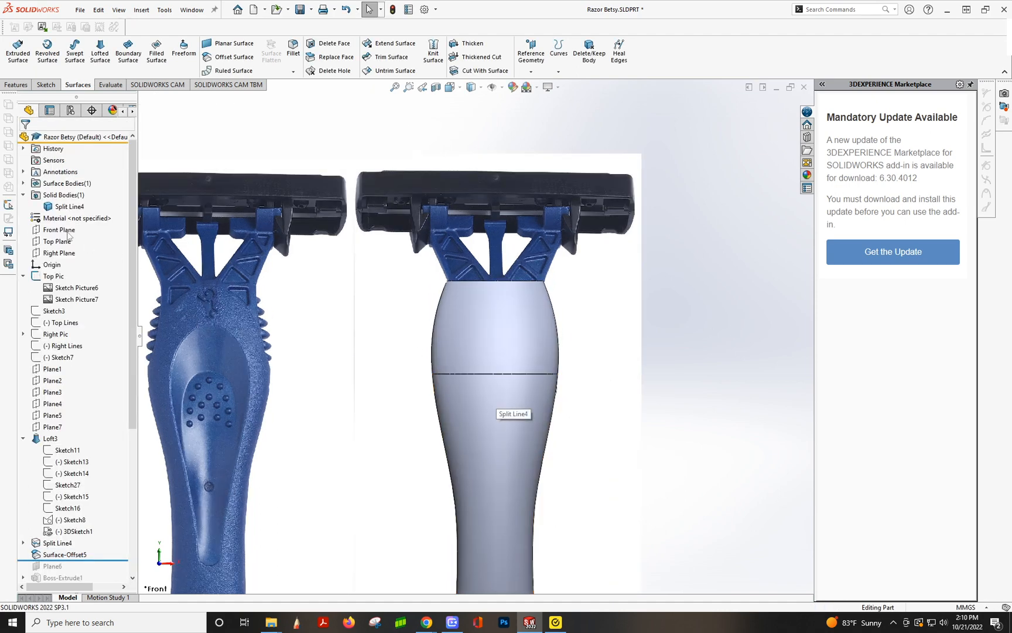
left_click(68, 206)
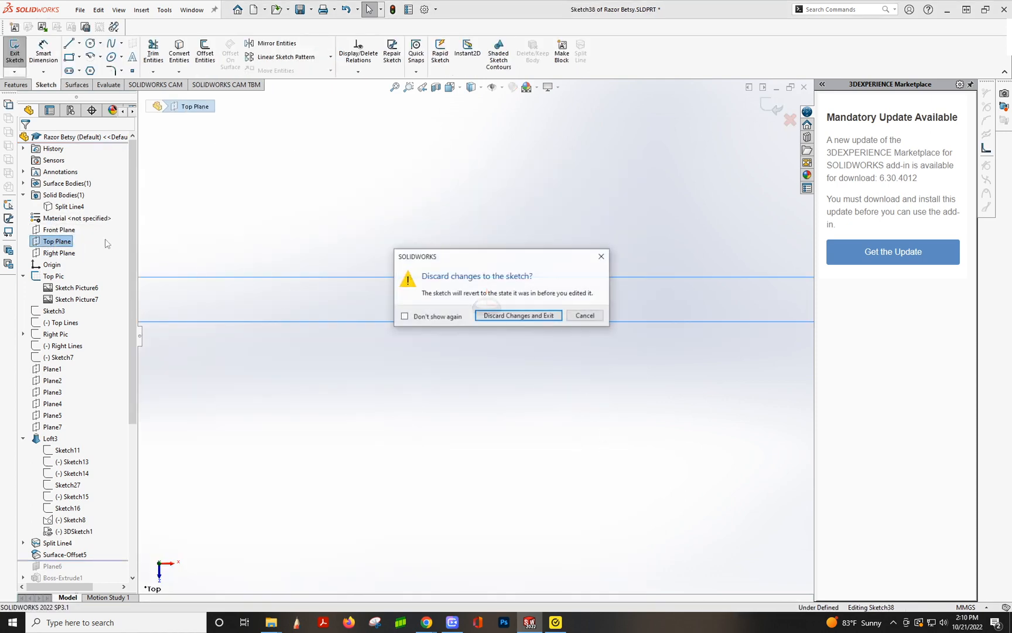
Discard the Top Plane sketch and trace the left grip ridges with a Front Plane spline
left_click(518, 316)
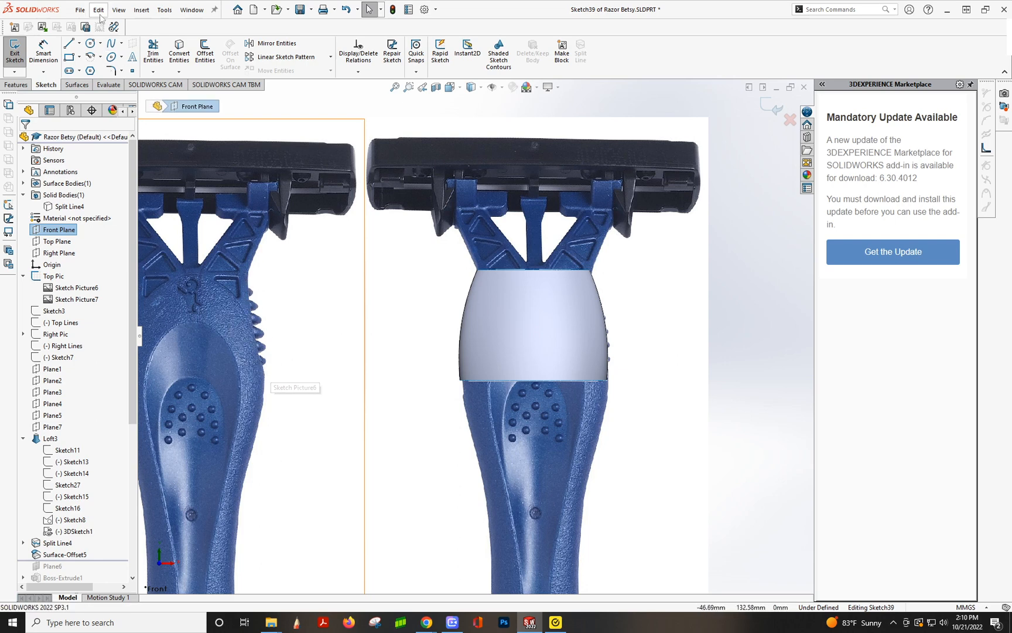
mouse_move(481, 297)
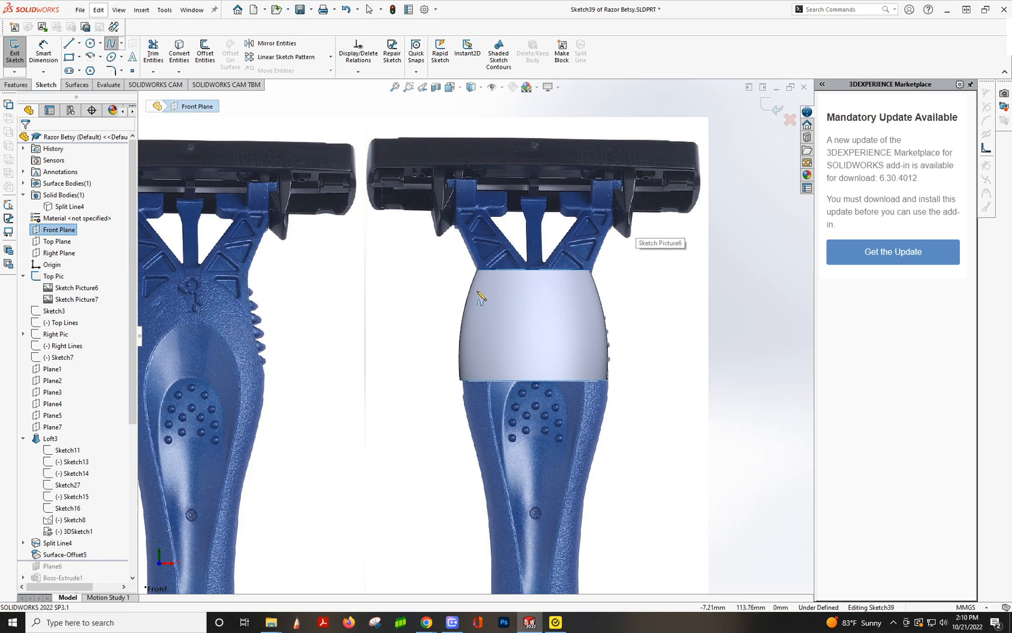
mouse_move(61, 240)
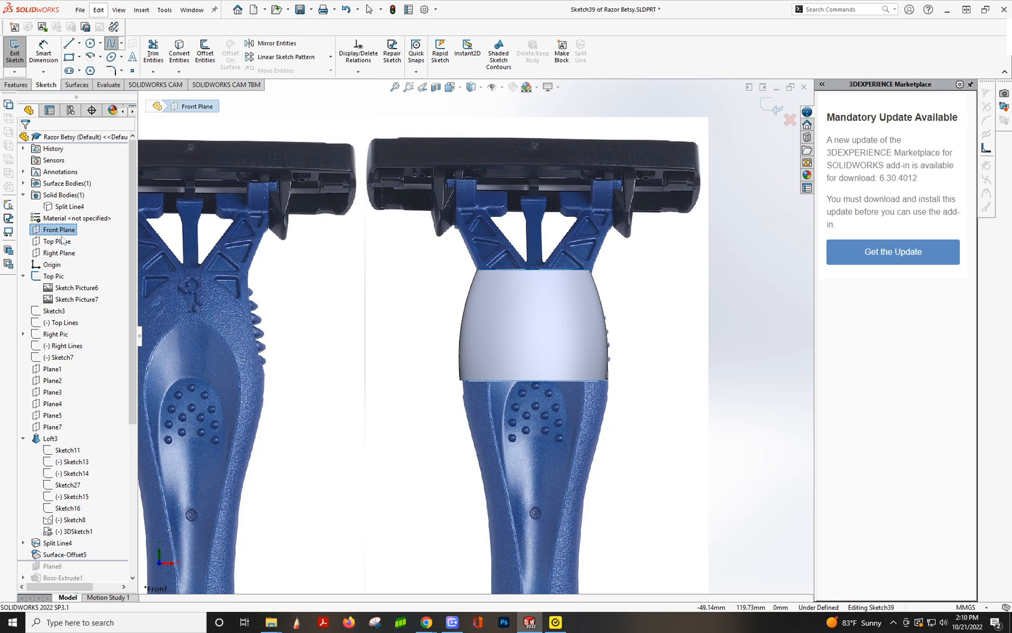
right_click(60, 230)
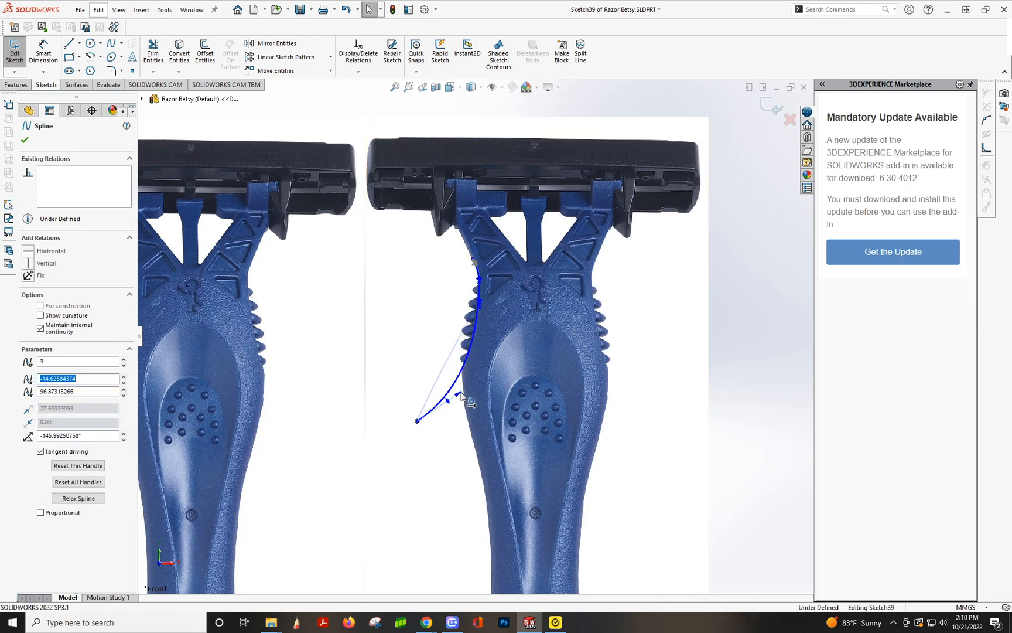
left_click_drag(461, 397, 450, 402)
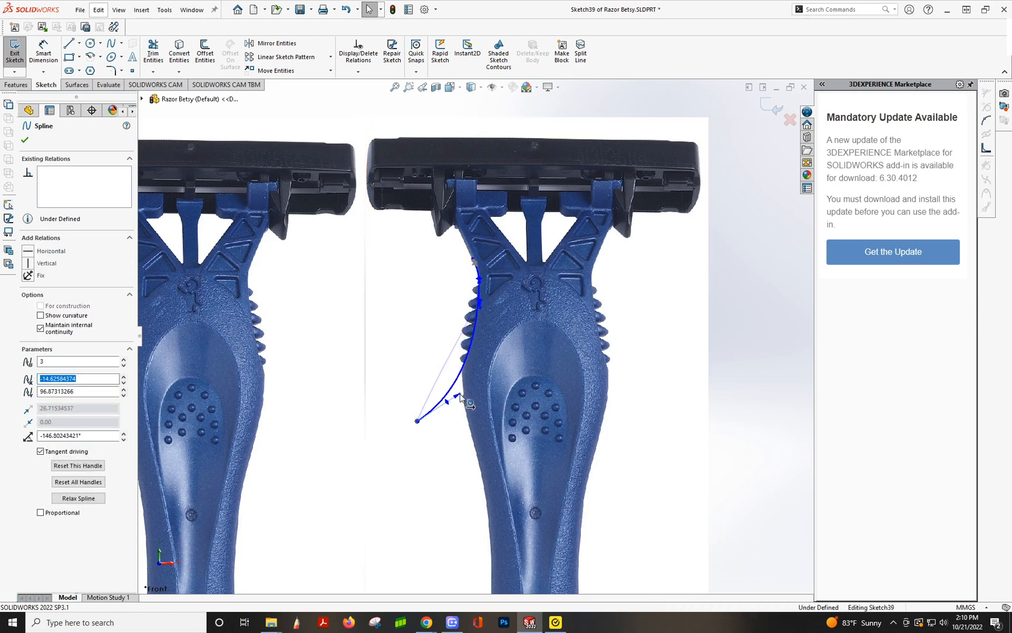
scroll("up", 3)
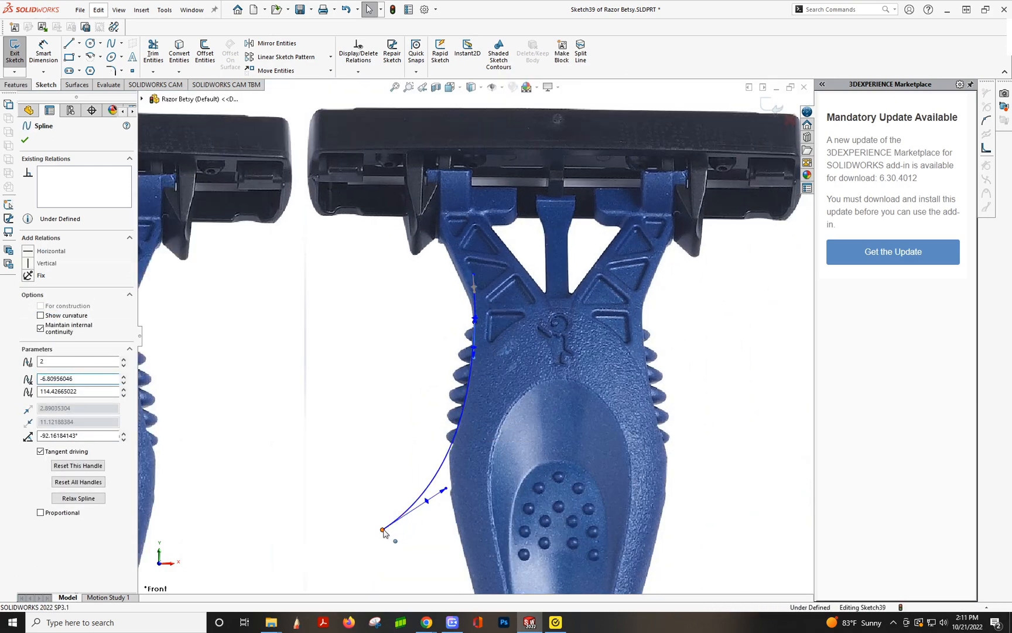
left_click(383, 529)
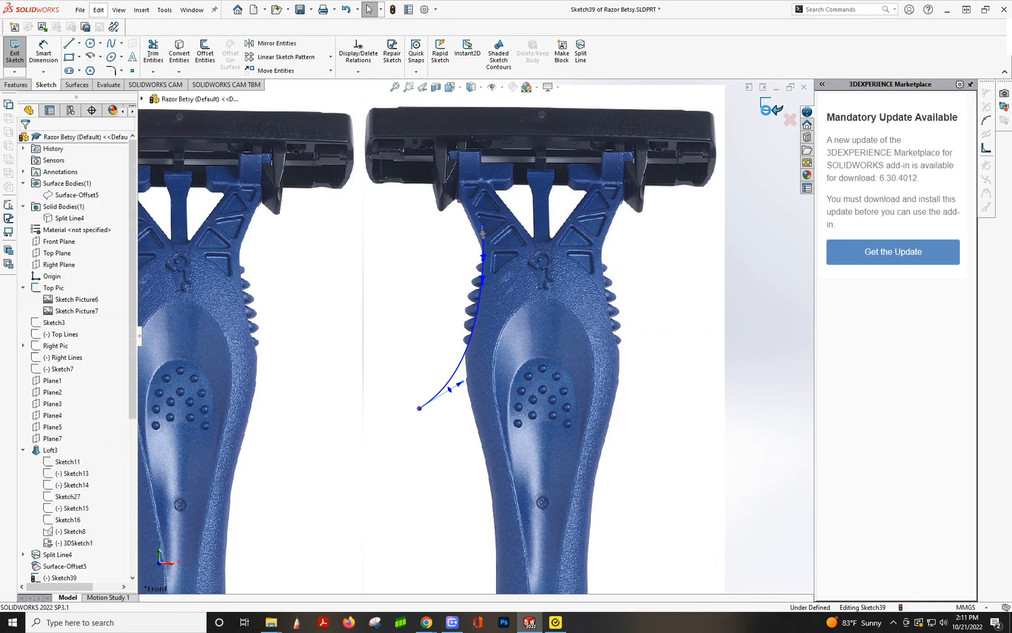
Keep the spline sketch, show the hidden offset surface, and exit the Sketch40 profile
left_click(14, 50)
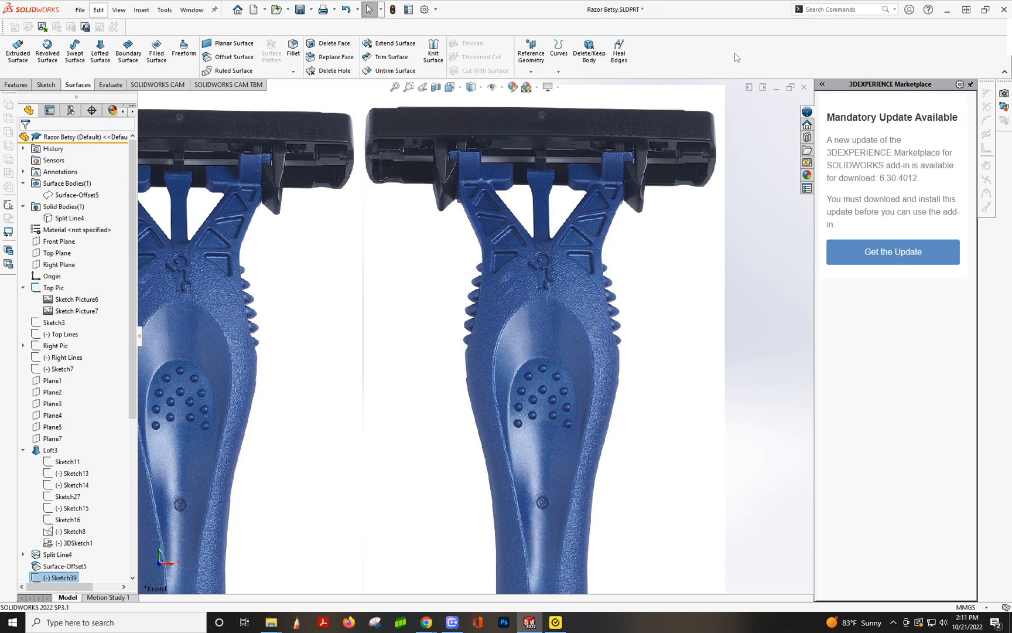
left_click(77, 195)
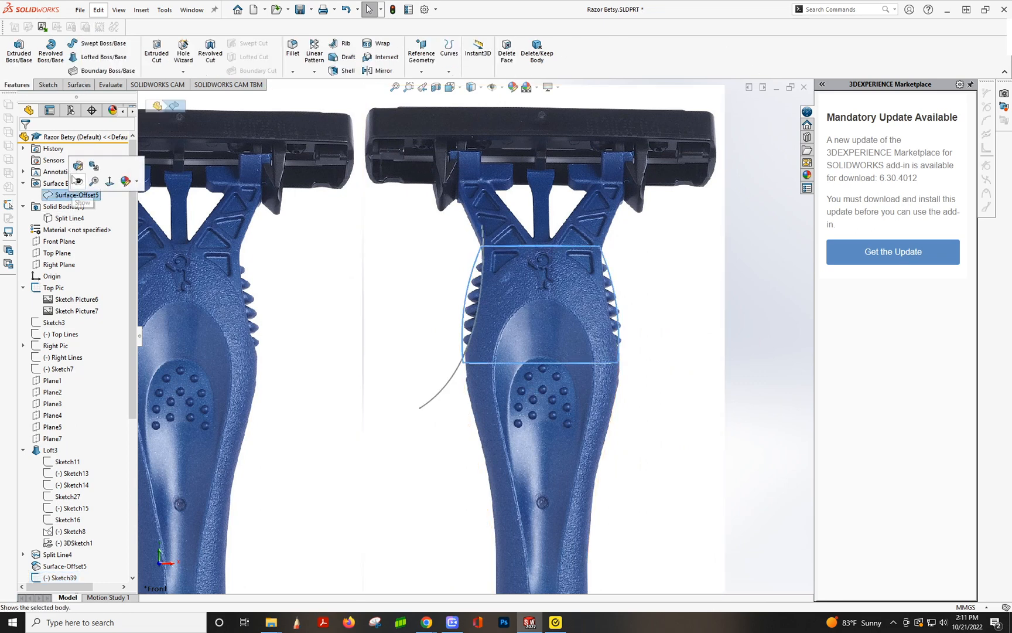
left_click(83, 202)
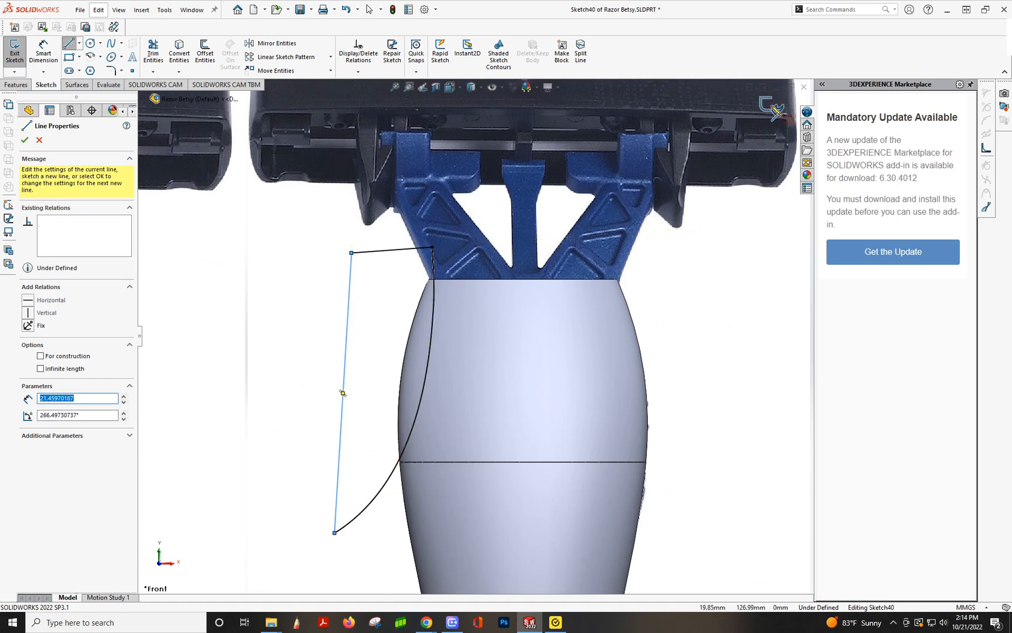
left_click(14, 50)
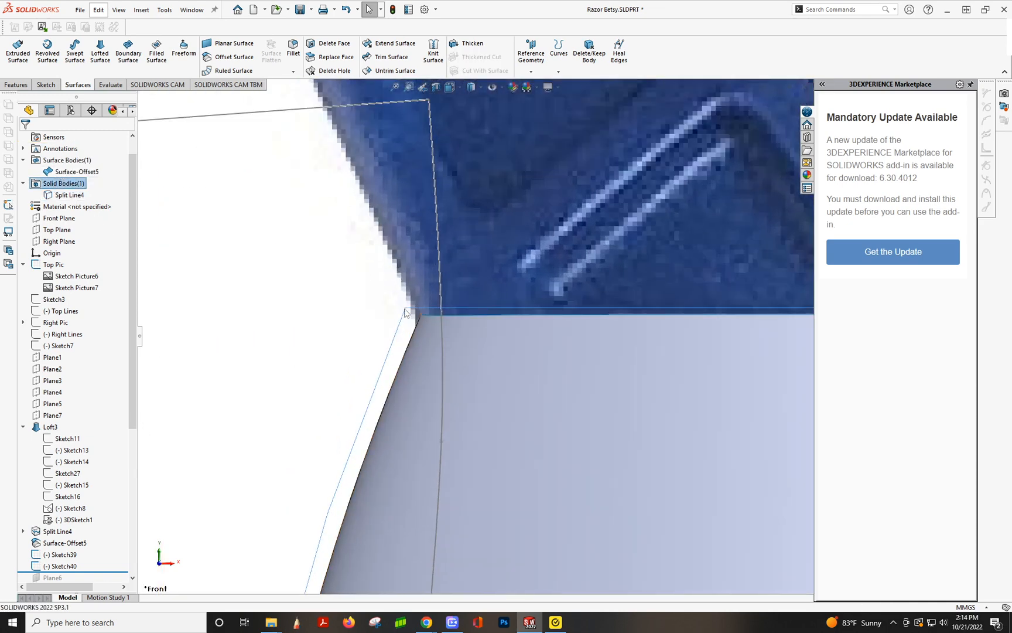
mouse_move(234, 70)
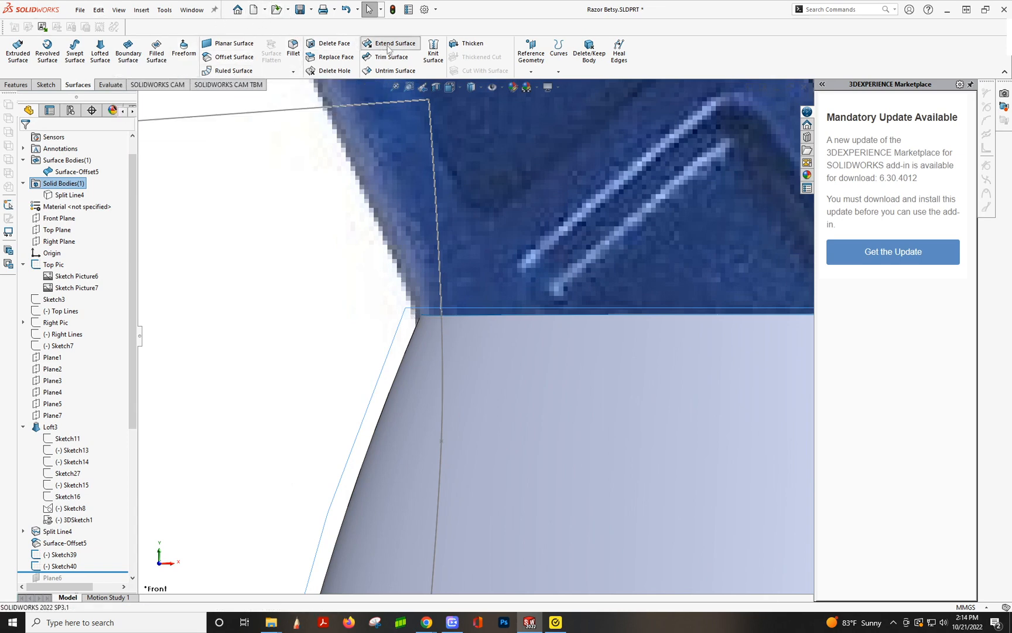
Extend the offset surface's top edge by 1.00 mm
left_click(390, 43)
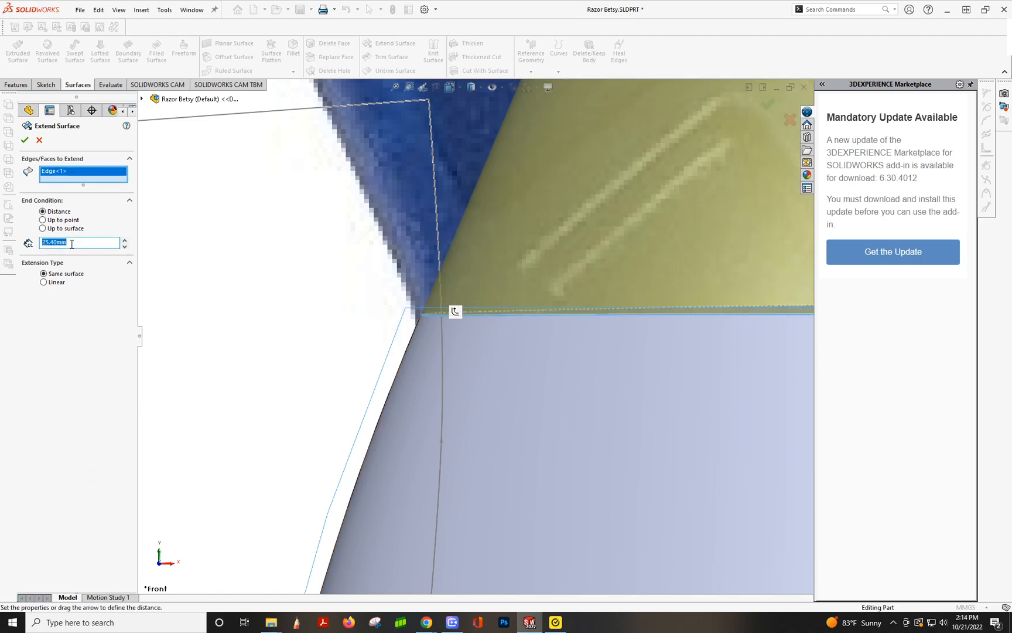
type("1.00mm")
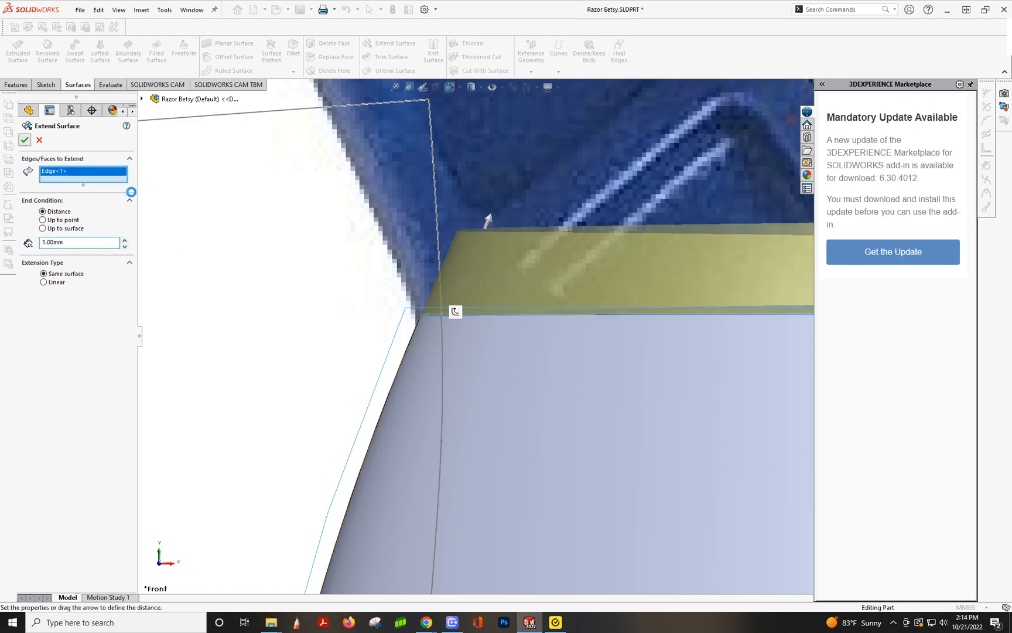
left_click(24, 140)
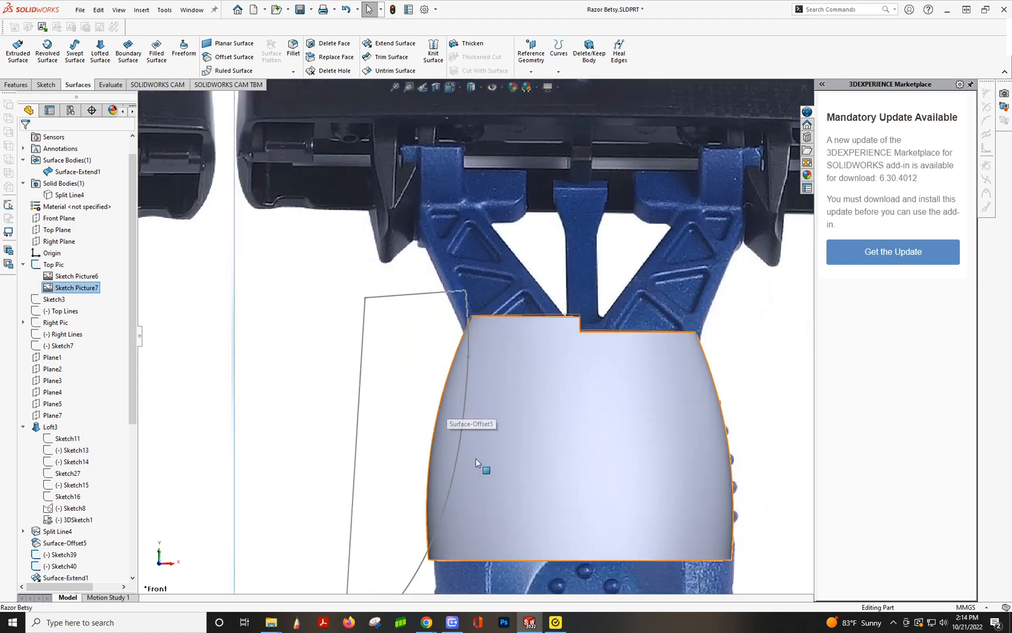
mouse_move(484, 359)
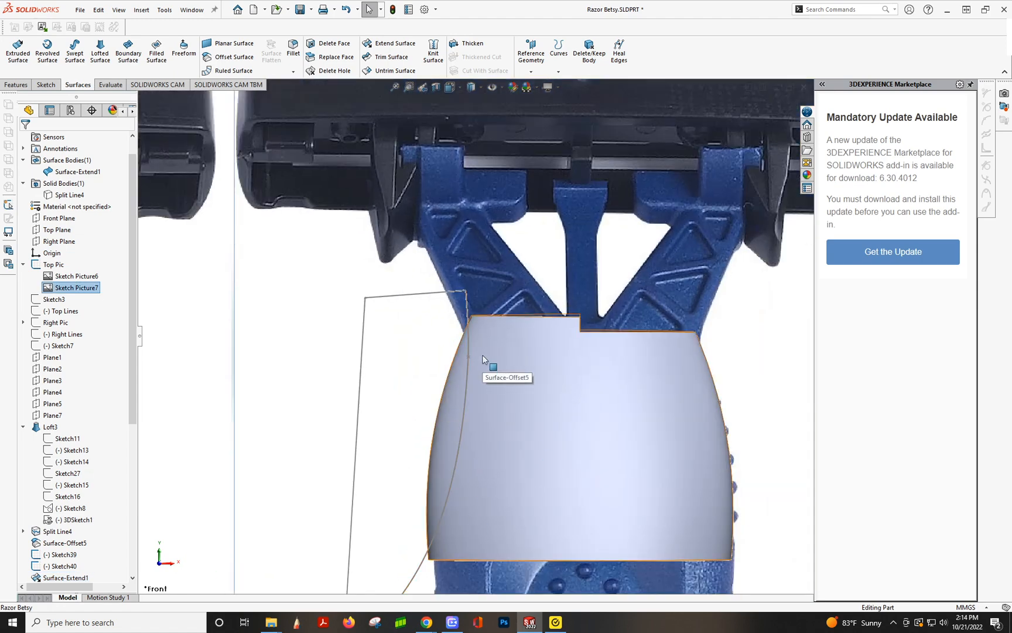
mouse_move(480, 339)
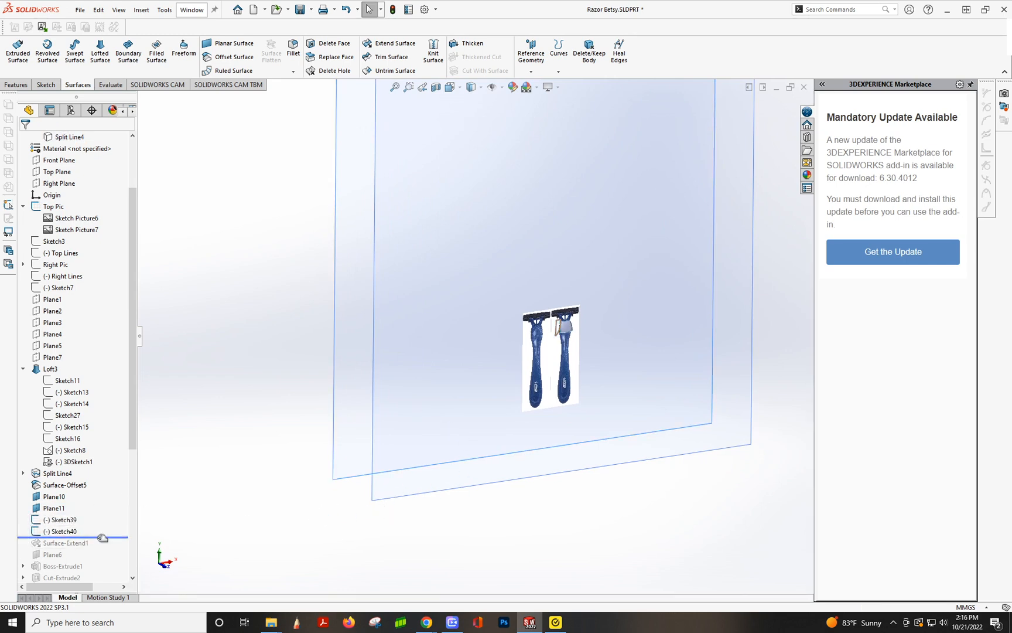
Roll forward past Surface-Extend1 and move Sketch40 onto Plane10
left_click(62, 531)
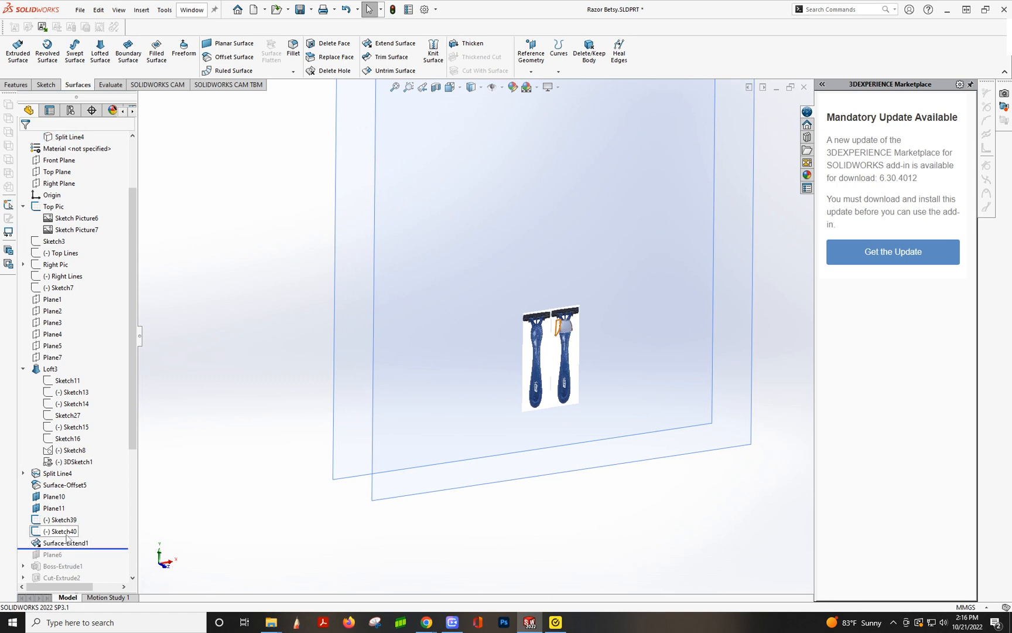
left_click(63, 531)
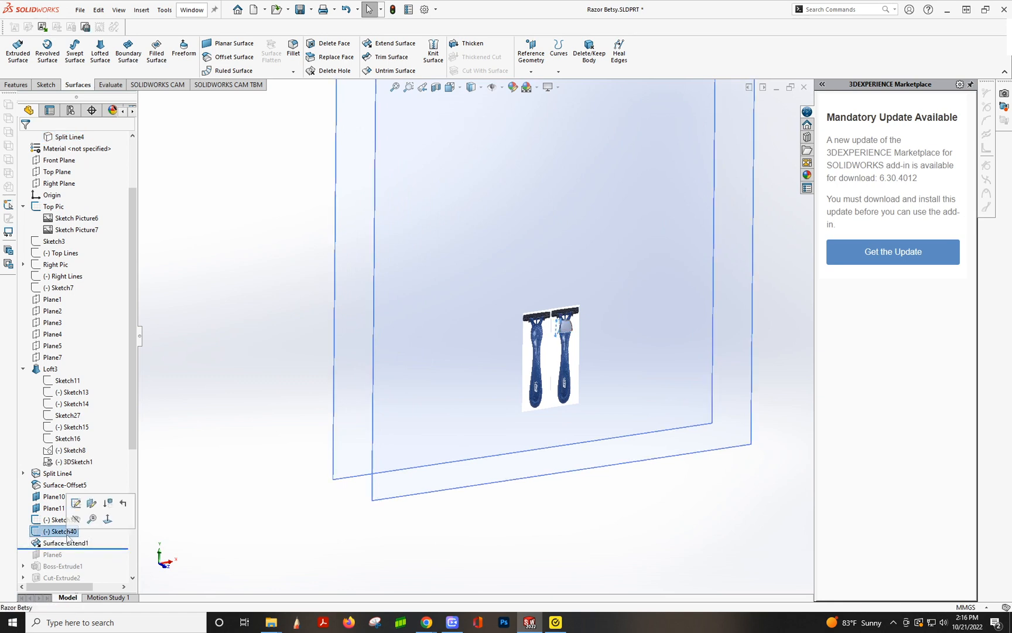
mouse_move(92, 502)
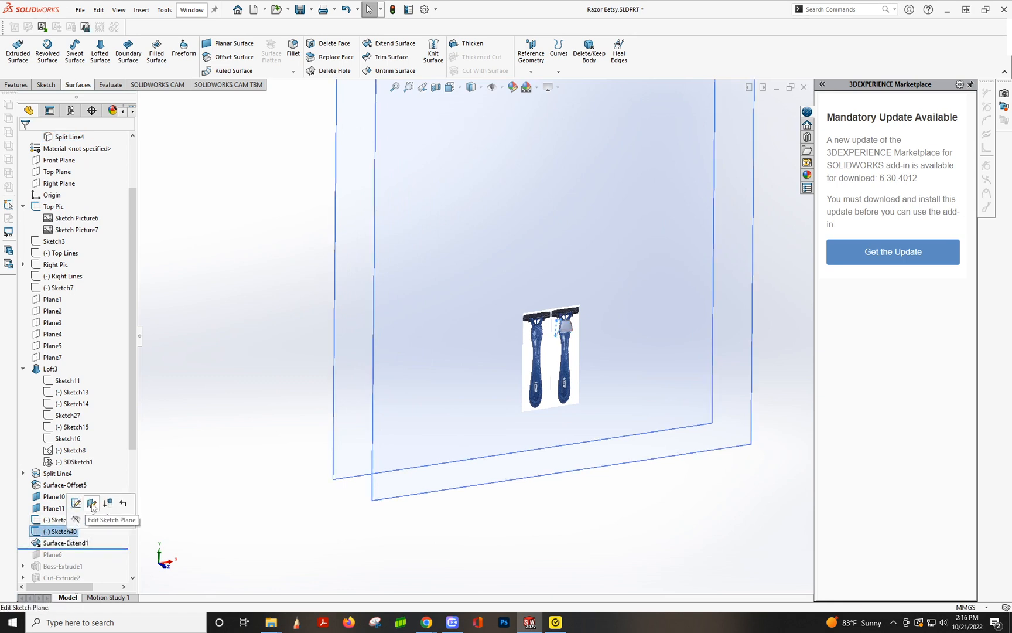
left_click(91, 503)
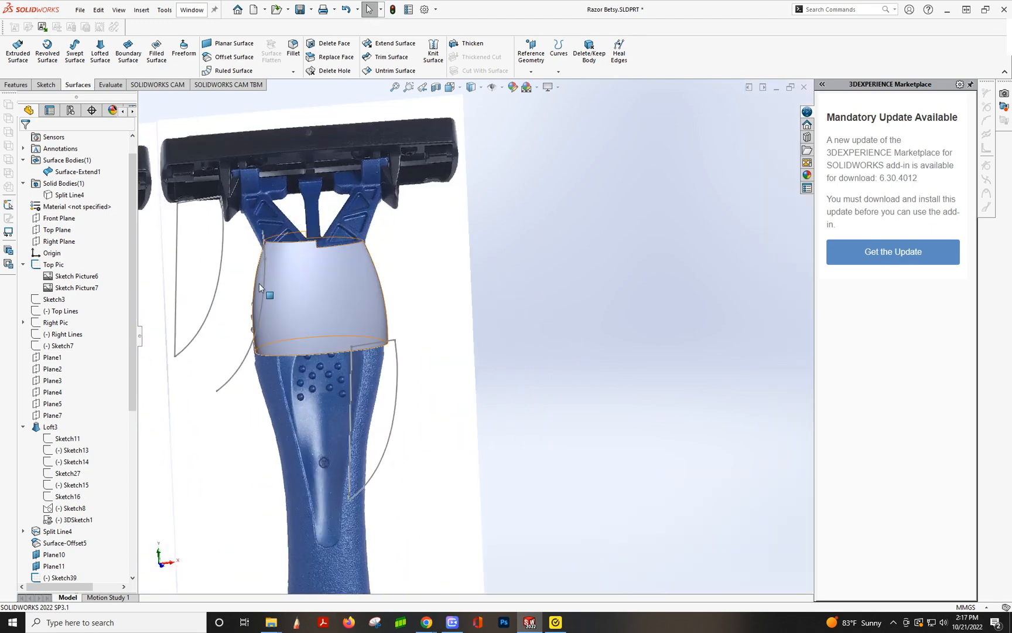
left_click(267, 295)
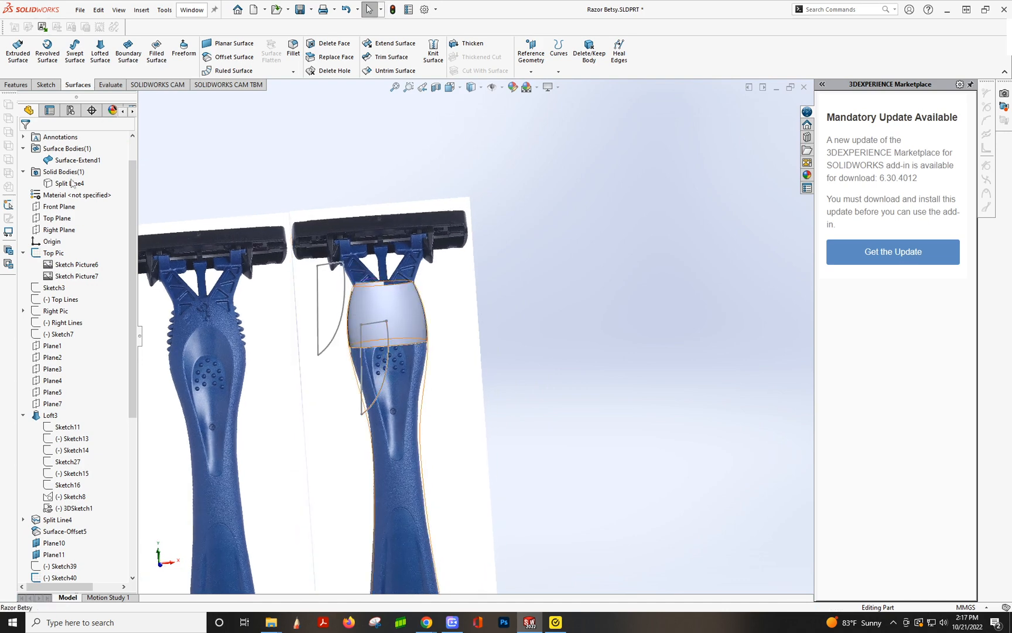
Cut Sketch40 Up To Surface-Extend1, producing Cut-Extrude6
left_click(70, 183)
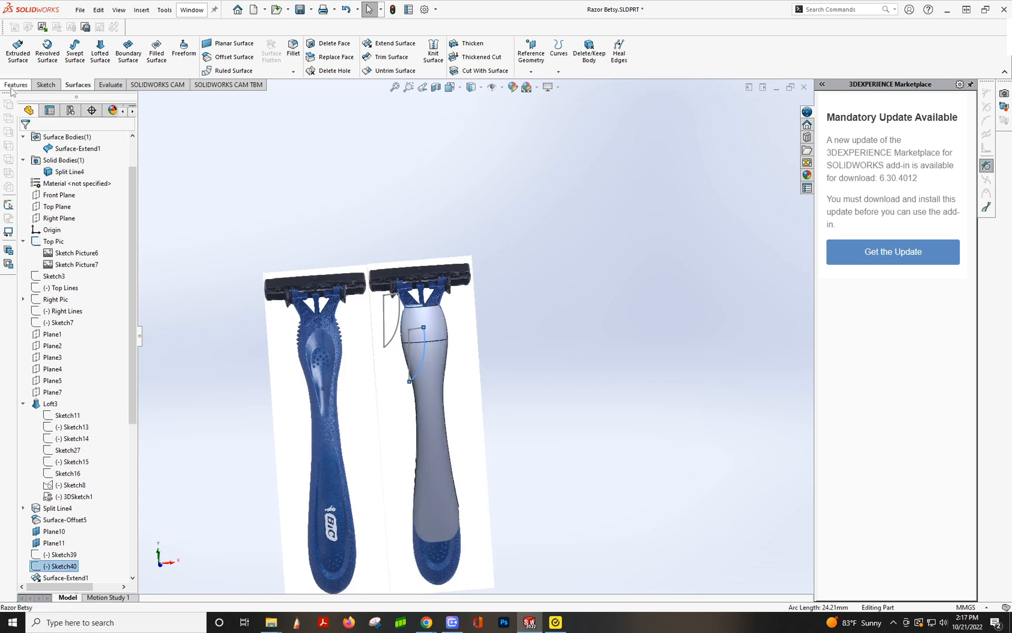
left_click(16, 85)
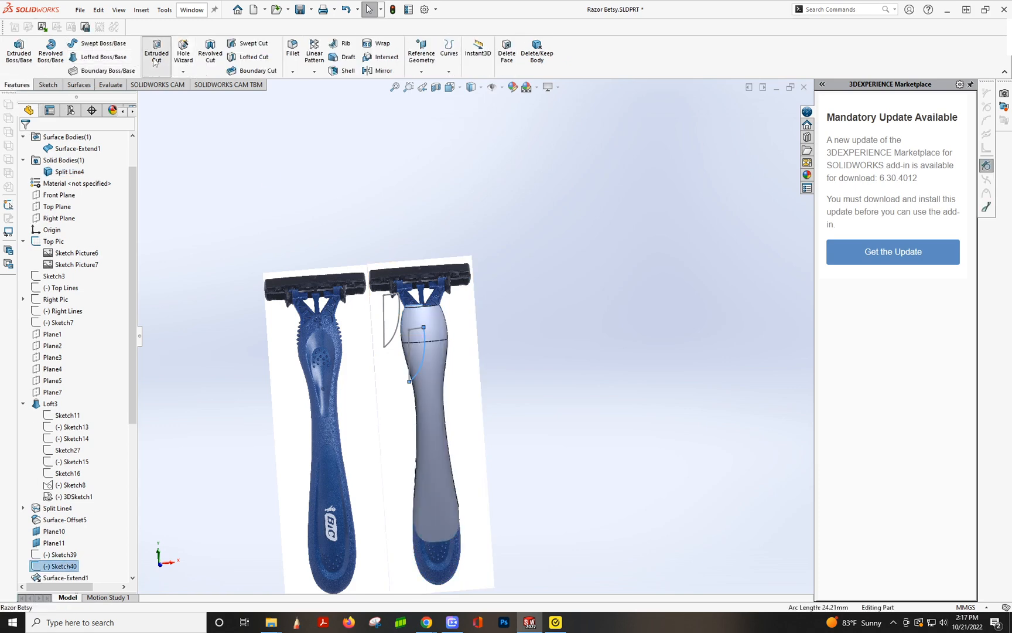
left_click(156, 53)
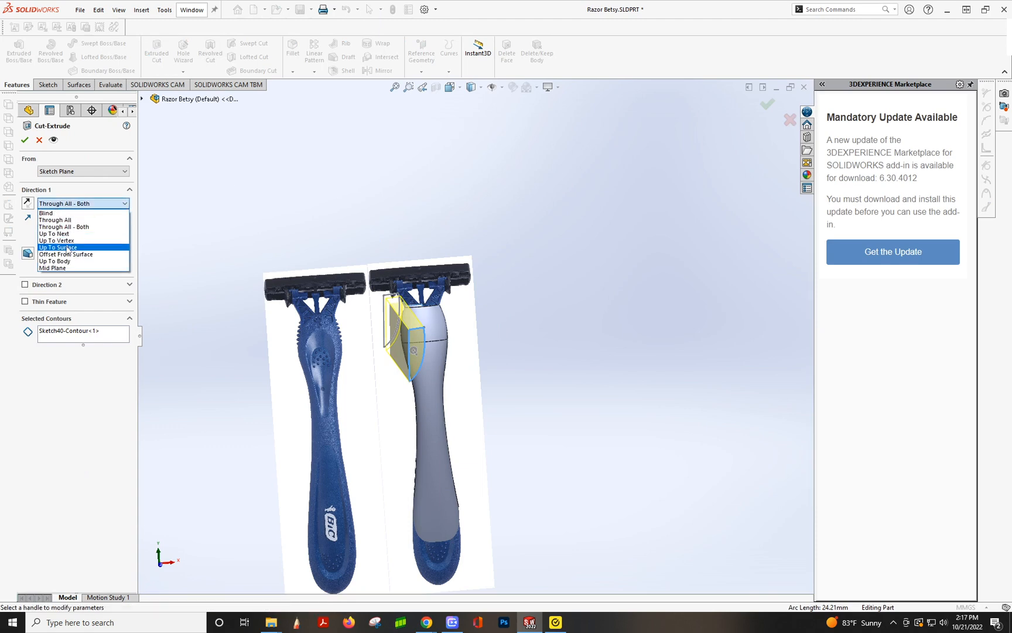
left_click(57, 247)
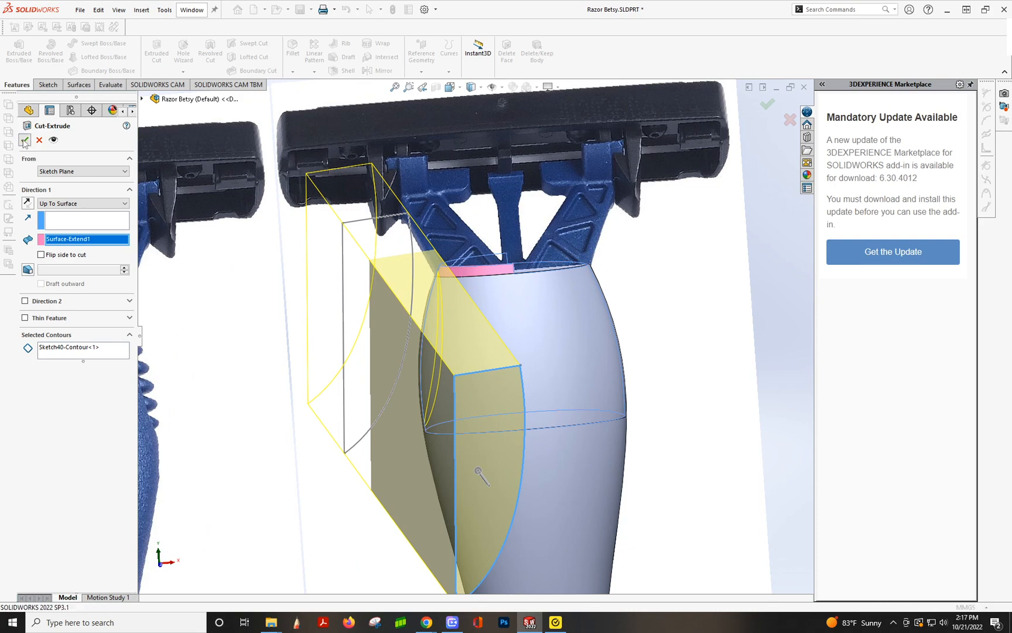
left_click(25, 140)
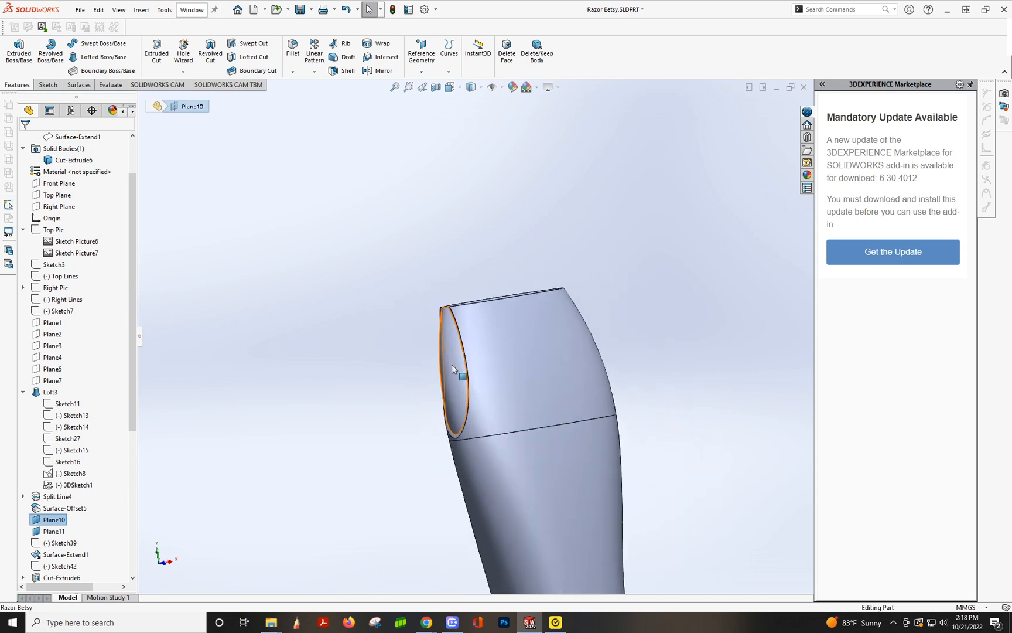
In Front view, revisit Sketch40, then drag Sketch39's spline end along the handle edge
left_click(450, 86)
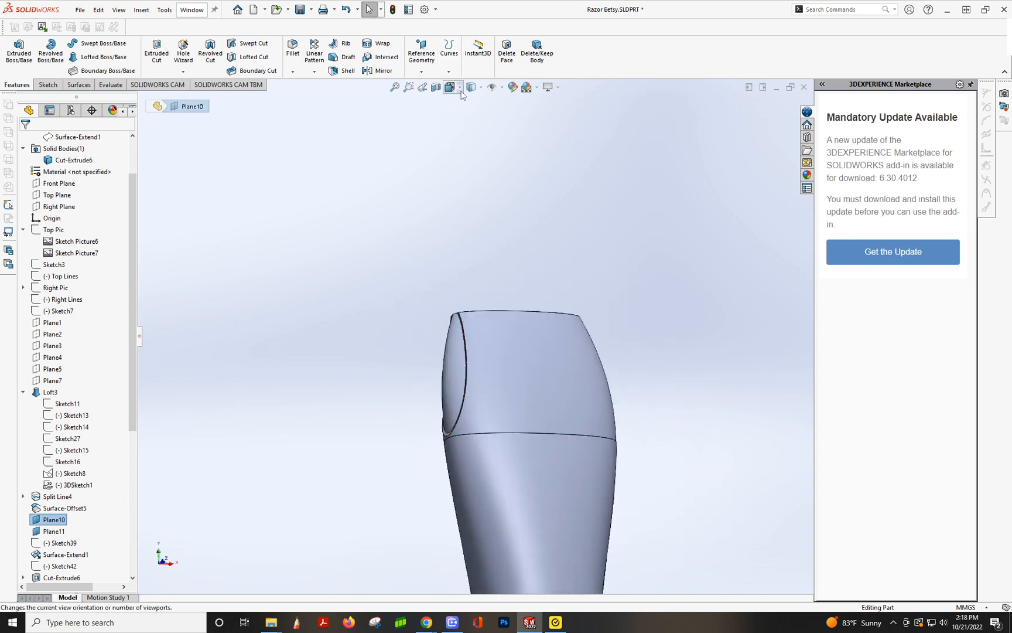
left_click(450, 88)
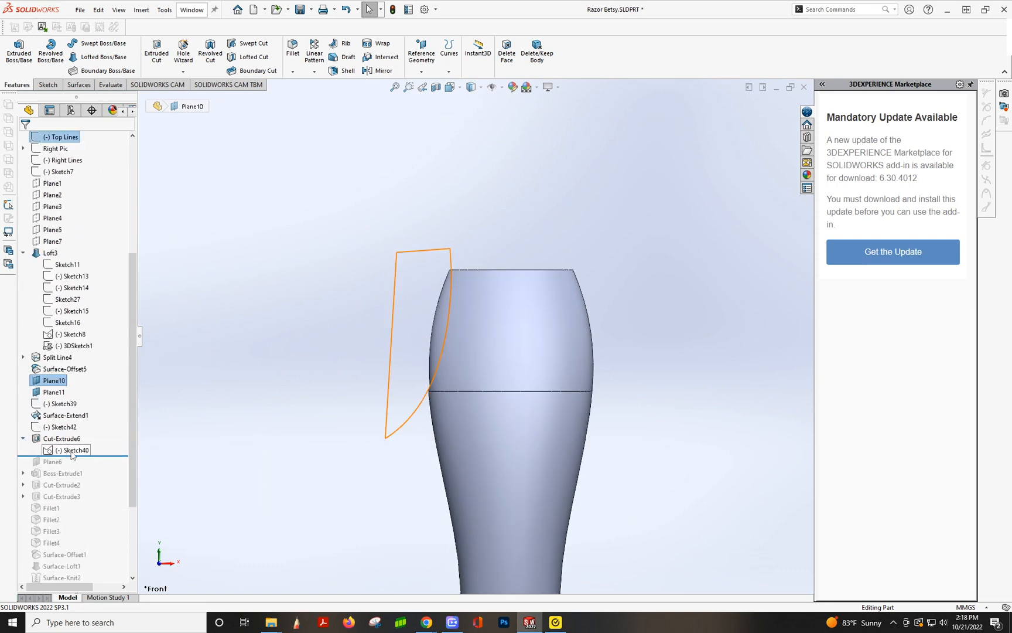
double_click(75, 449)
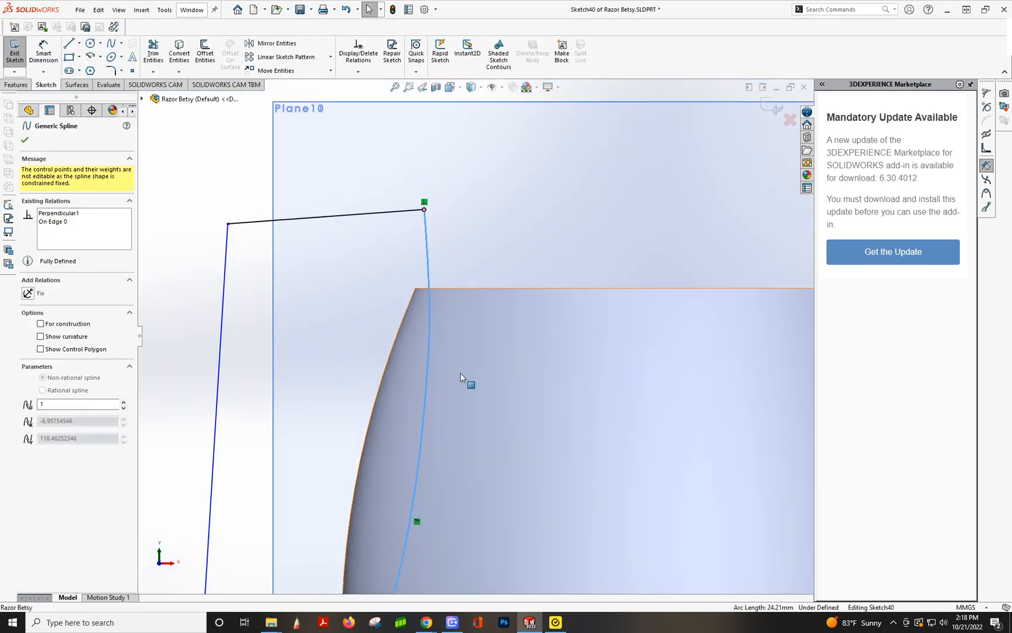
left_click(418, 523)
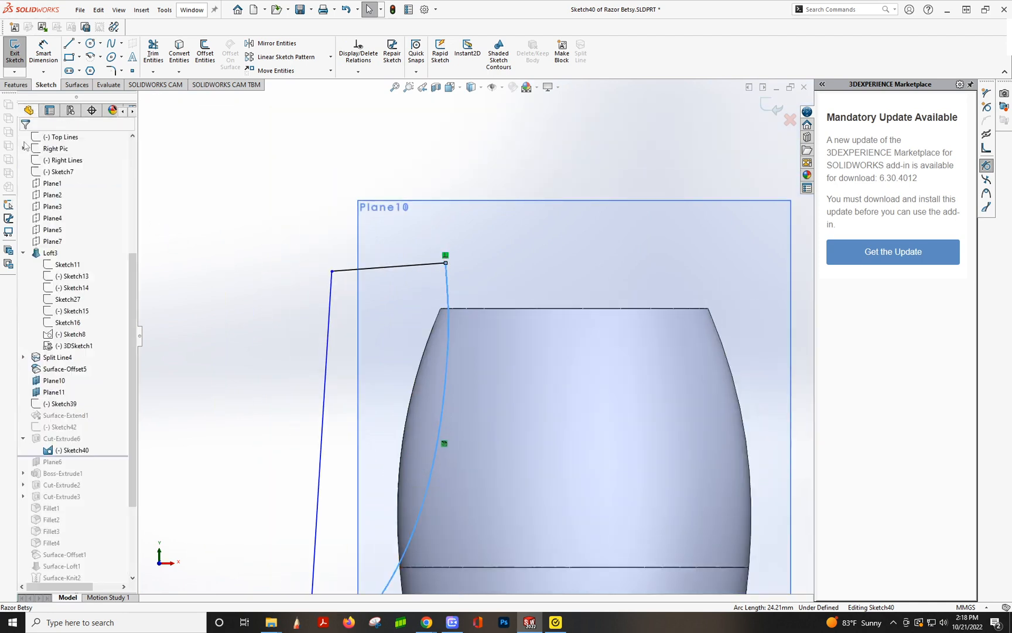
mouse_move(774, 113)
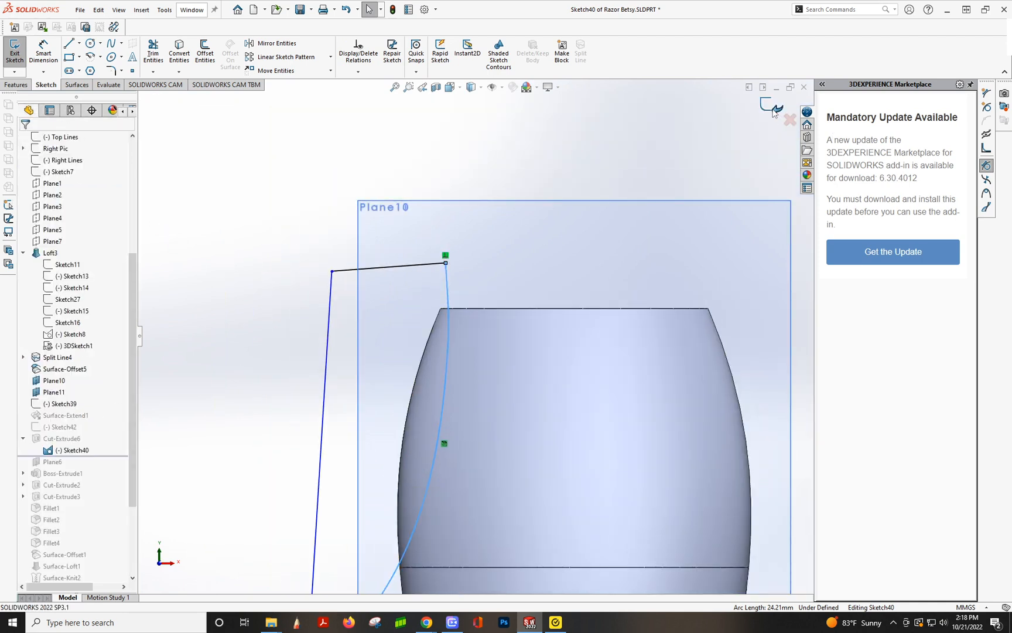
left_click(14, 50)
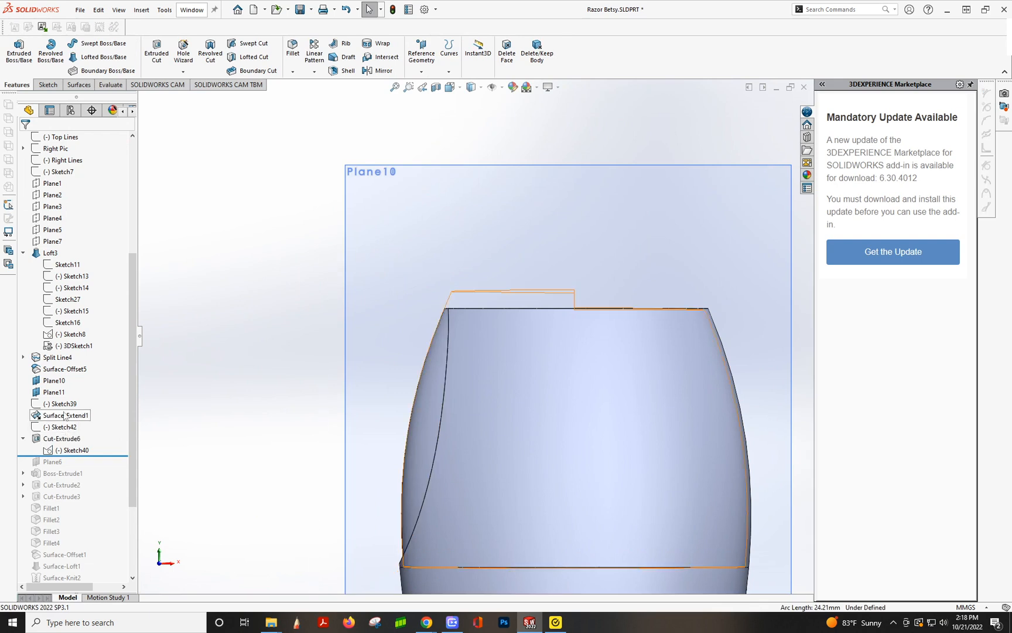
double_click(64, 403)
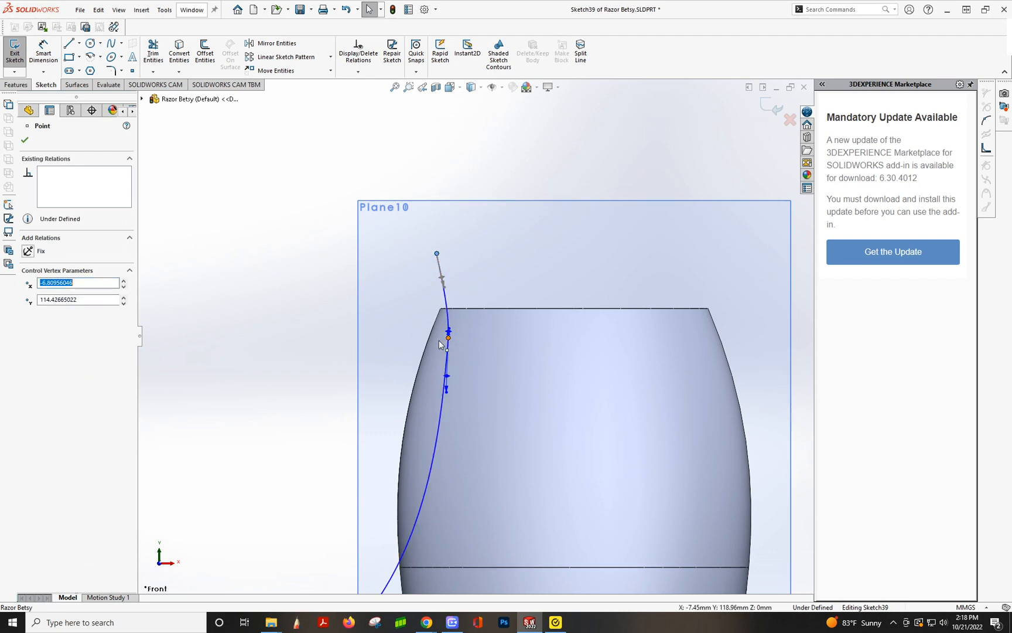
left_click_drag(447, 339, 440, 337)
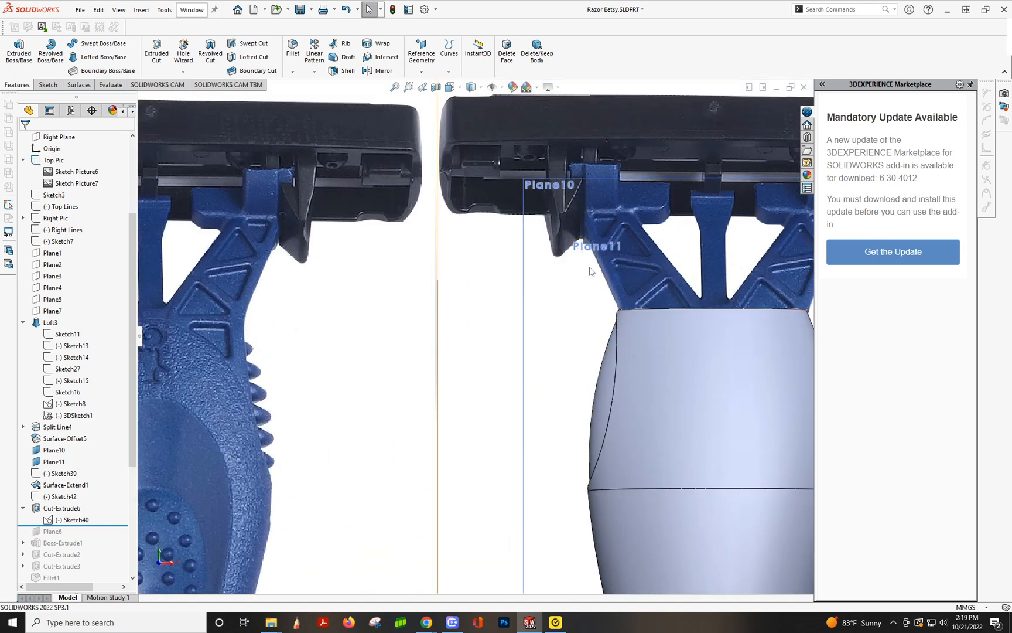
mouse_move(625, 342)
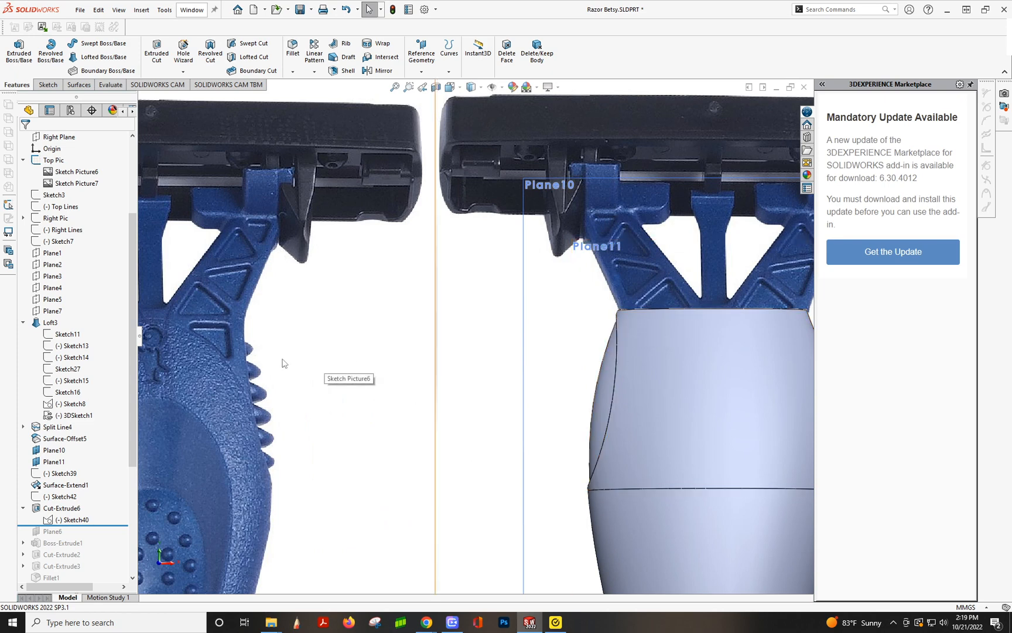
mouse_move(304, 365)
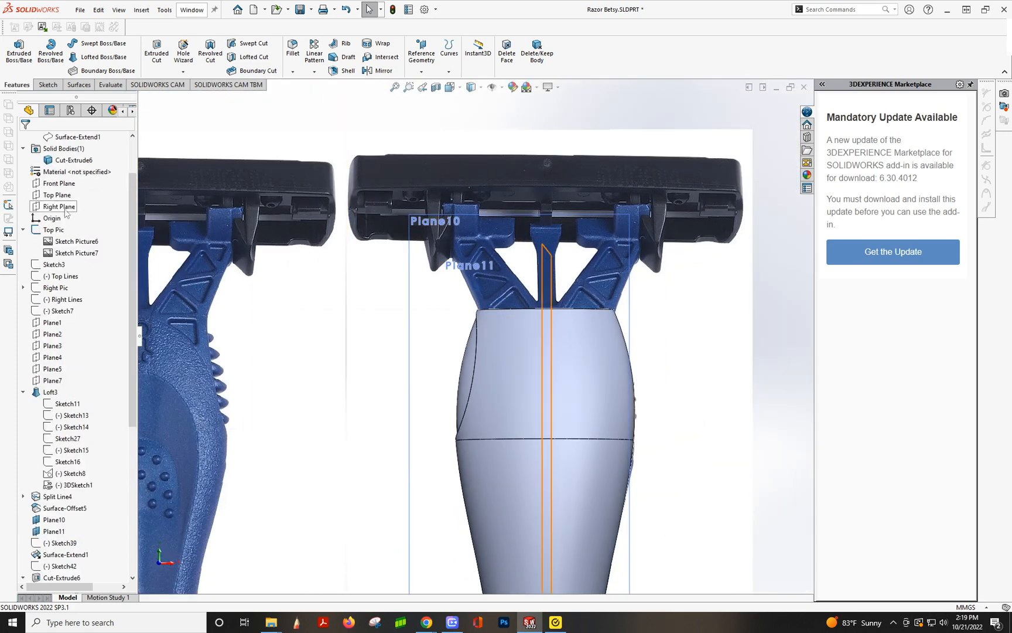
Select Front Plane at the top of the tree for the new Sketch43
left_click(63, 147)
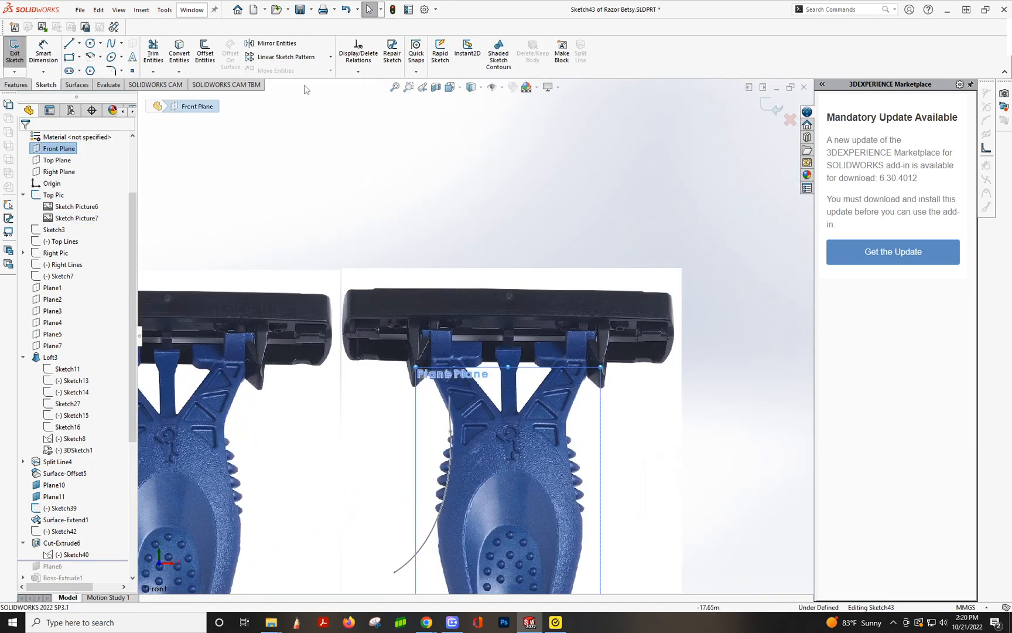
Draw horizontal lines across the first grip ridges and dimension their gap at 1 mm
left_click(179, 53)
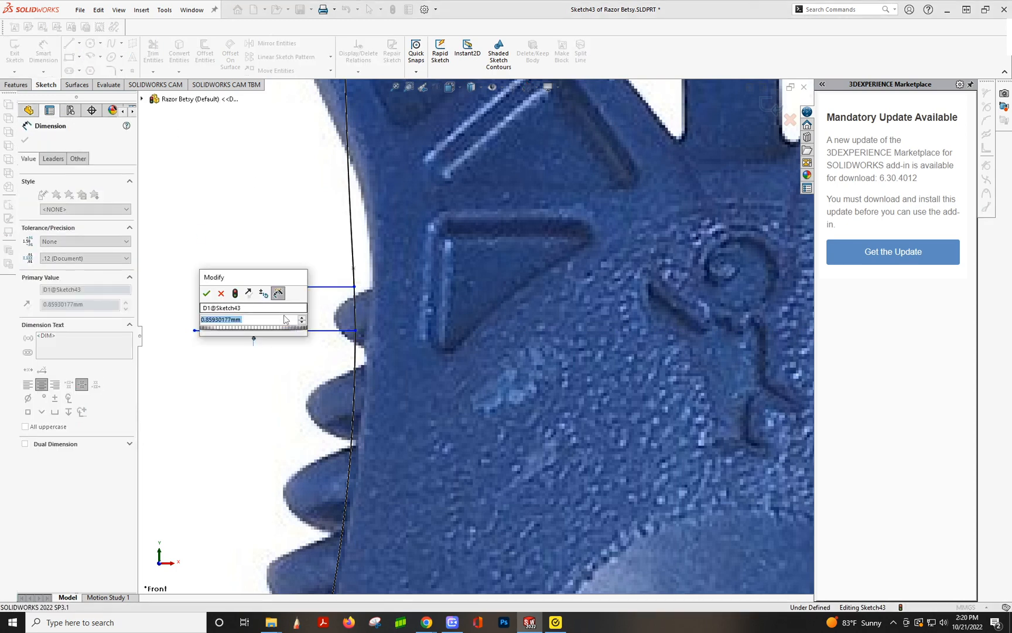
left_click(206, 293)
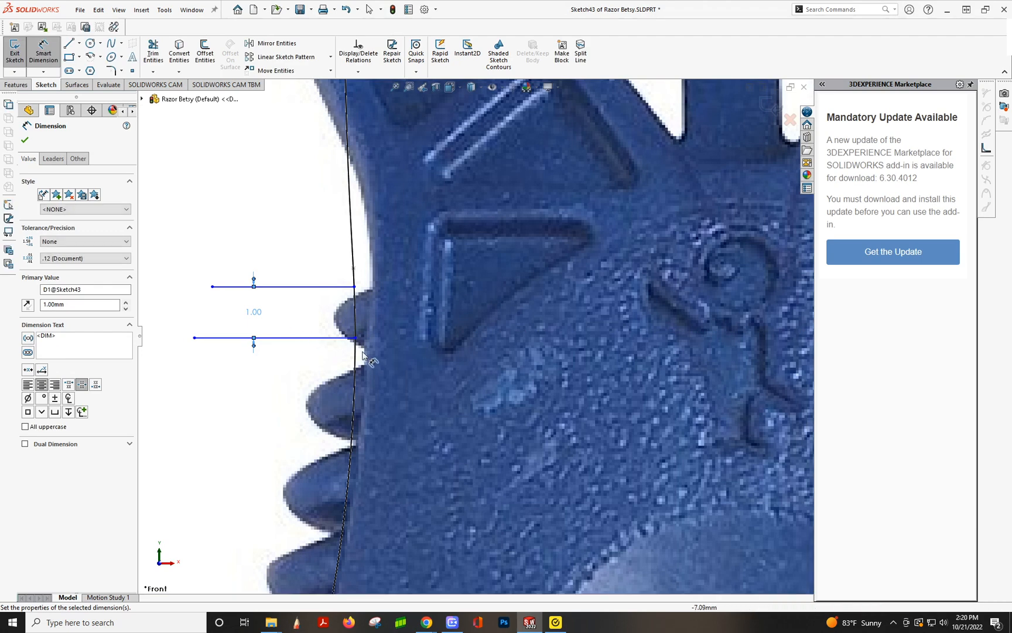
left_click(69, 43)
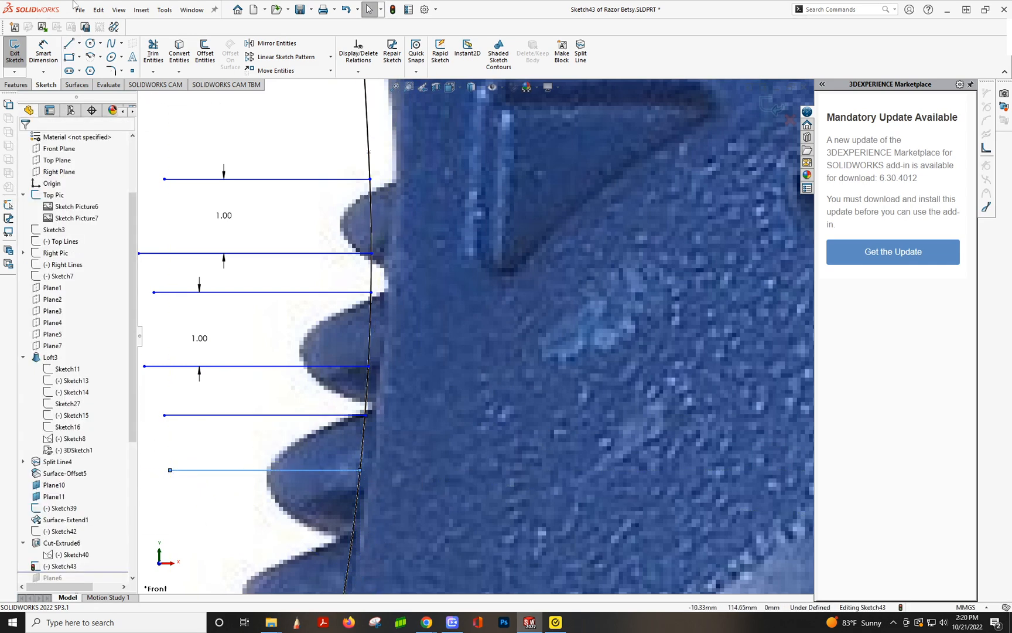
Draw more horizontal ridge lines and place spacing dimensions between the lower lines
left_click(264, 470)
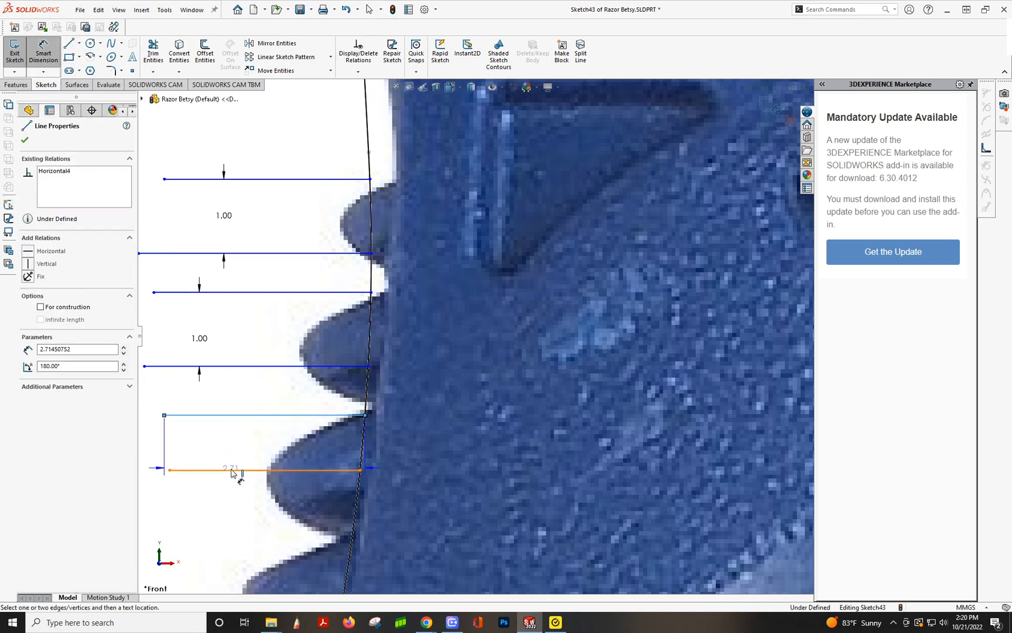
left_click(230, 444)
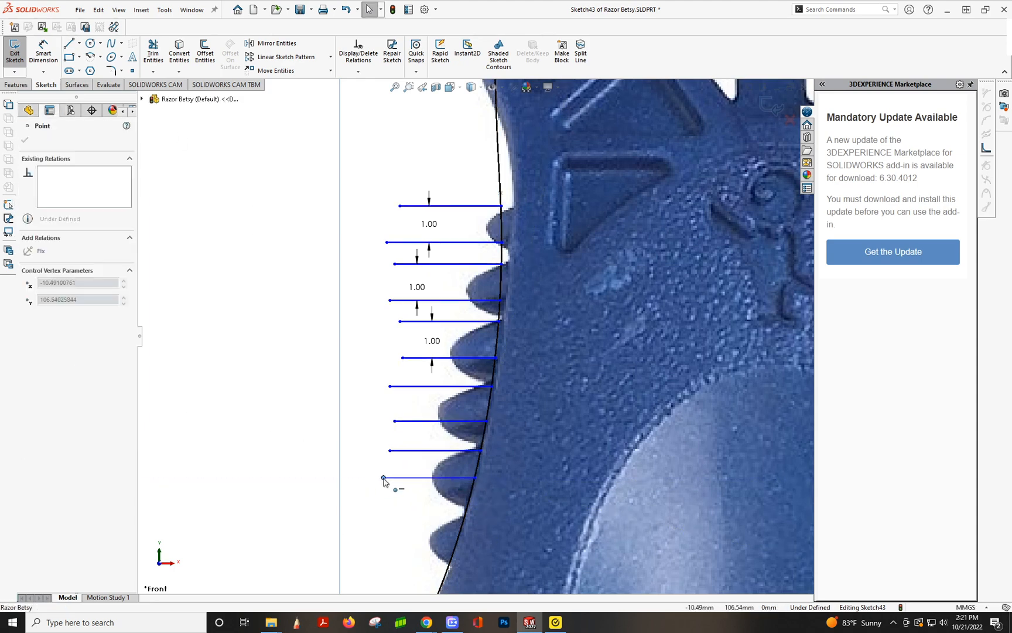
left_click(68, 43)
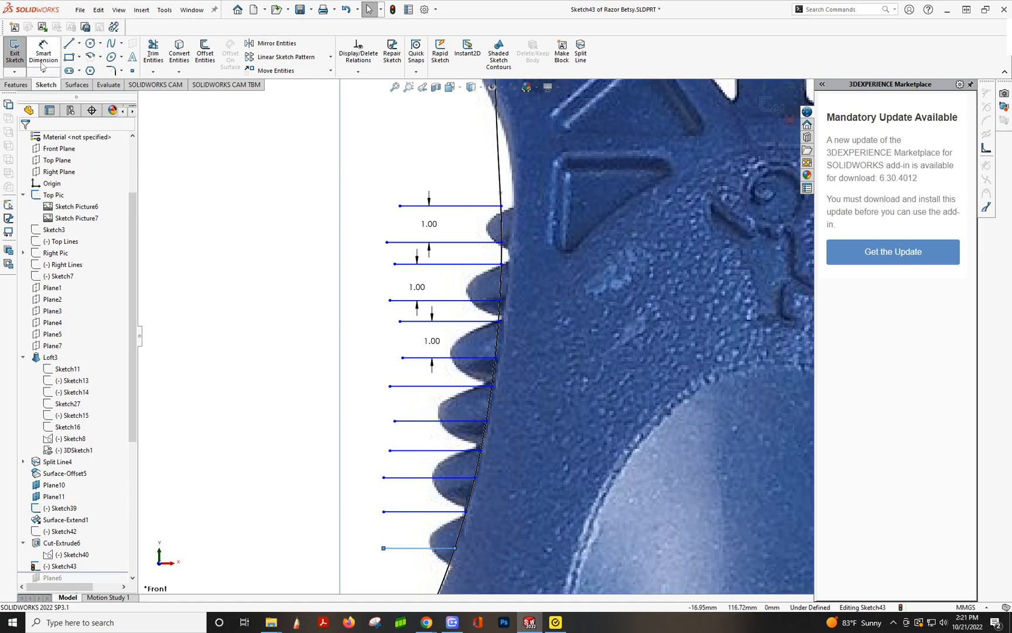
left_click(439, 419)
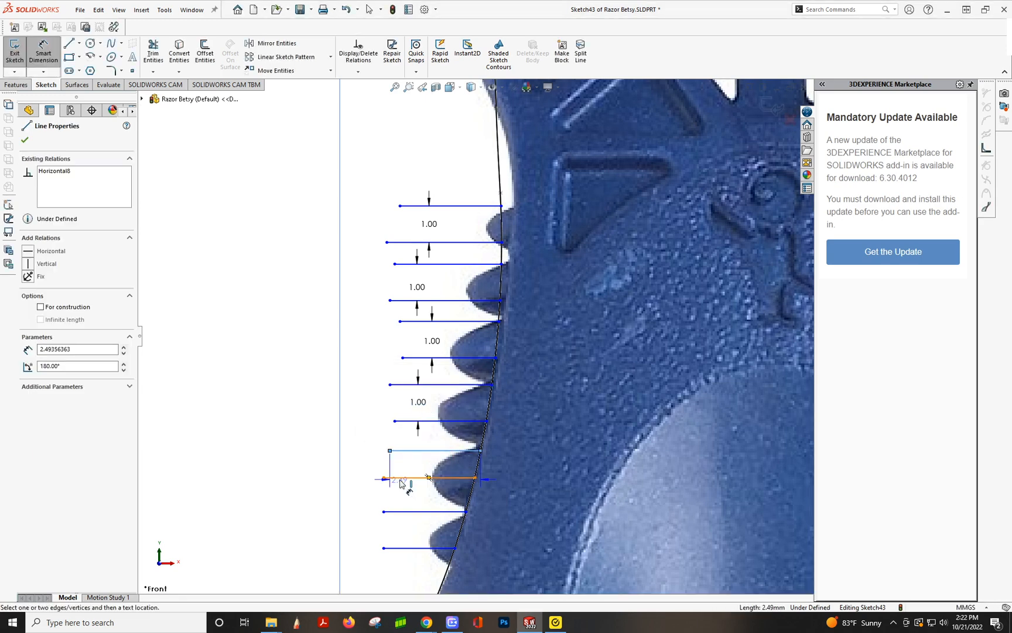
left_click(428, 478)
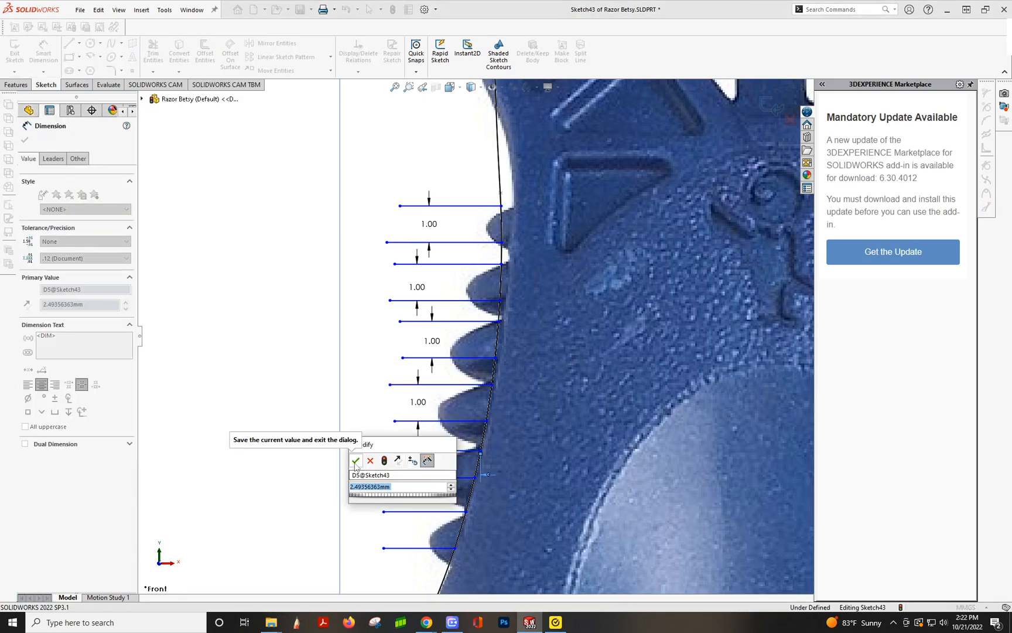
left_click(355, 460)
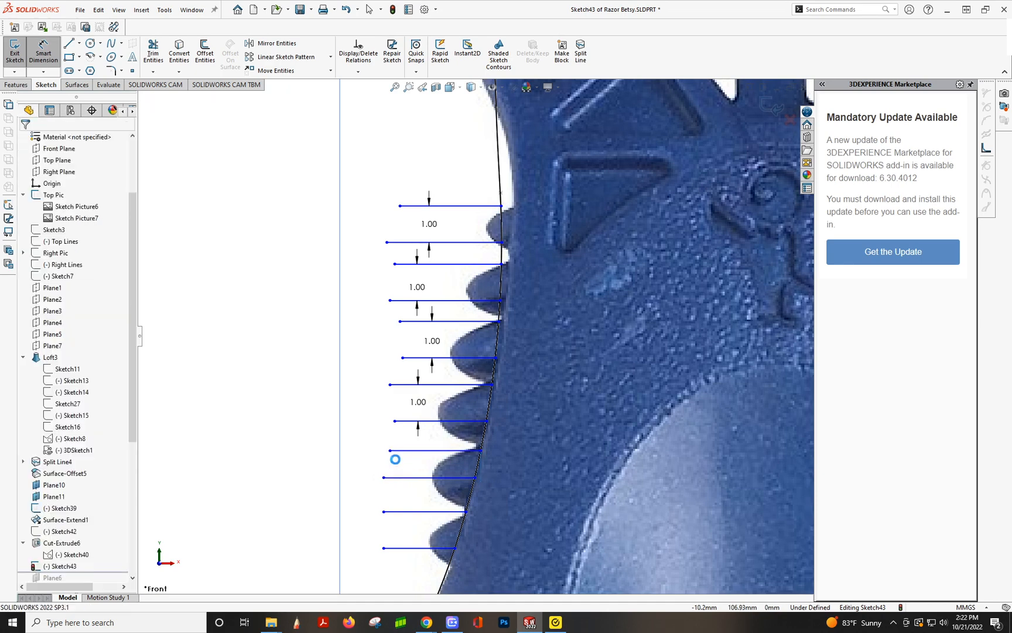
left_click(395, 460)
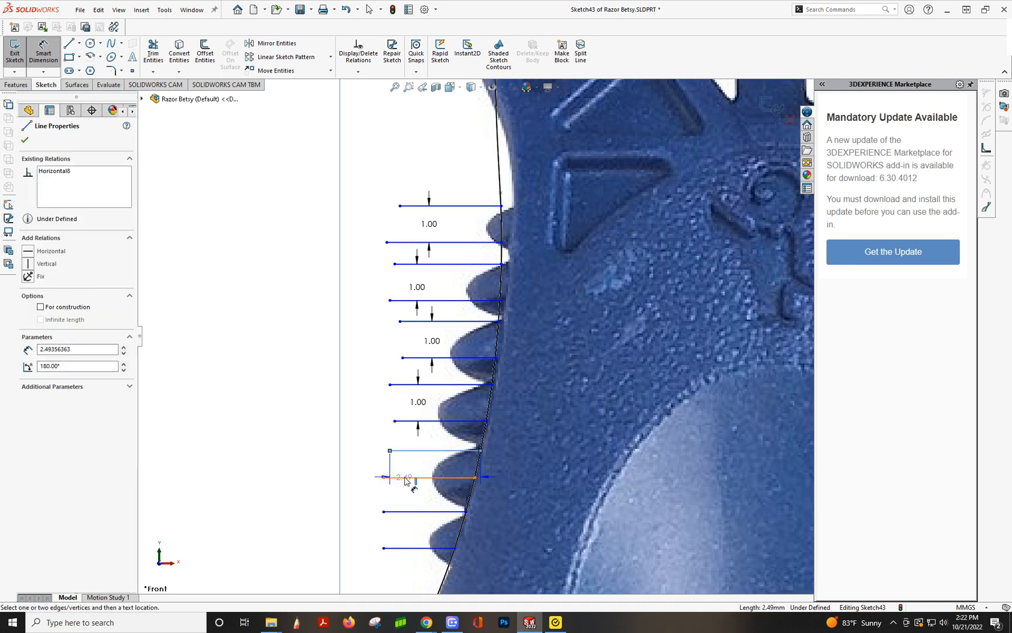
left_click(408, 476)
type("1")
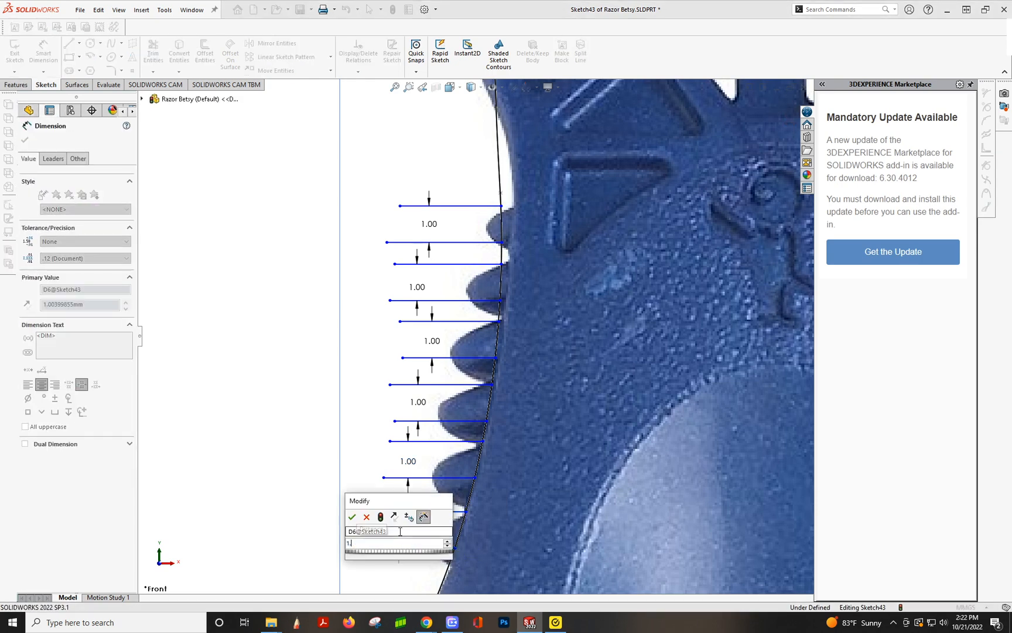
Set the lower ridge gaps to alternating 1 mm and 0.75 mm values
left_click(352, 517)
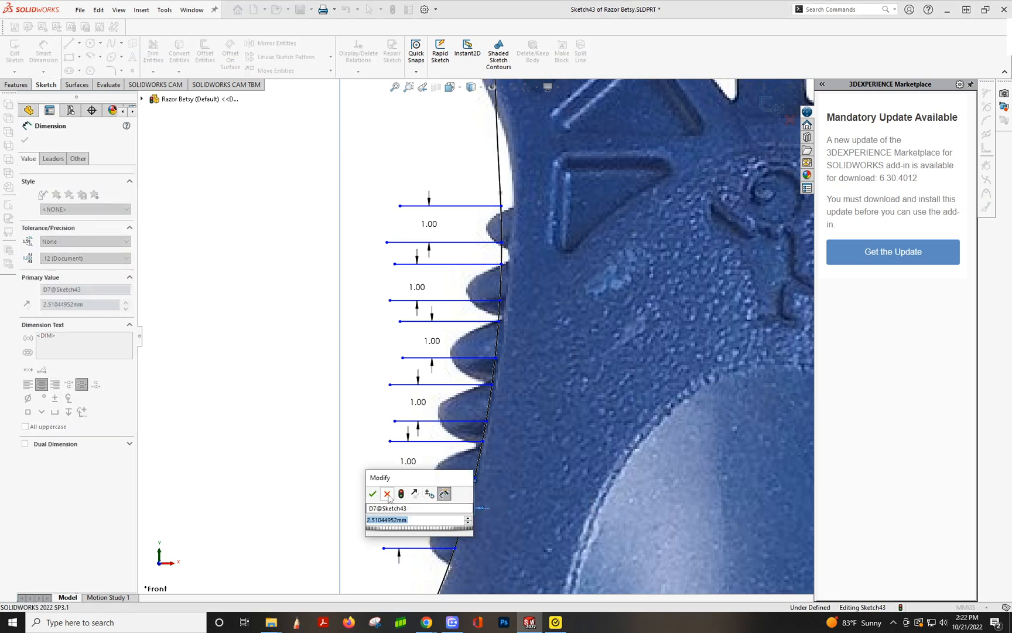
left_click(373, 494)
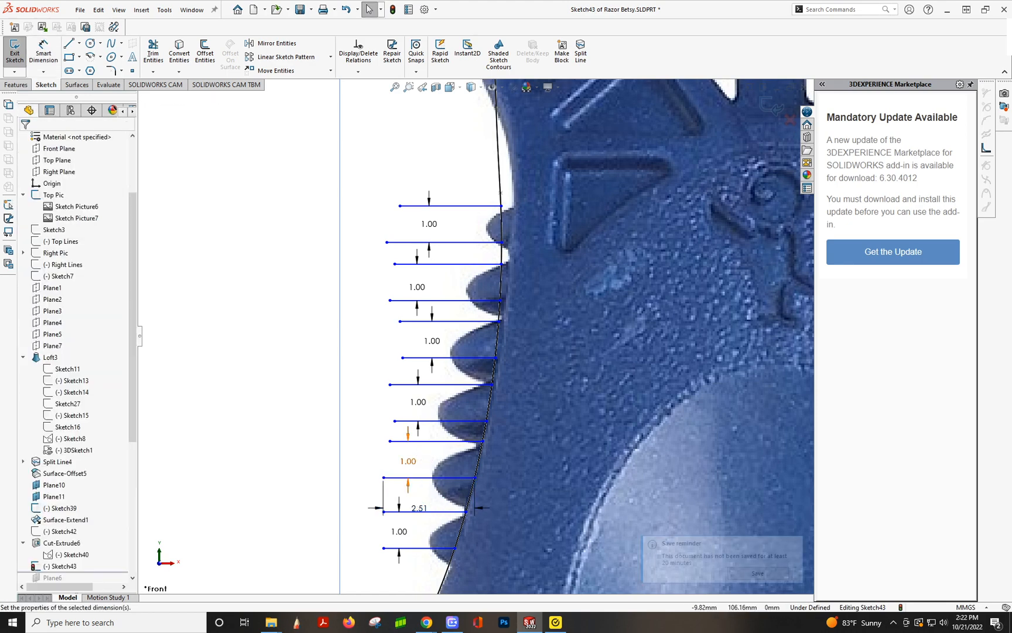
left_click(407, 460)
type(".75")
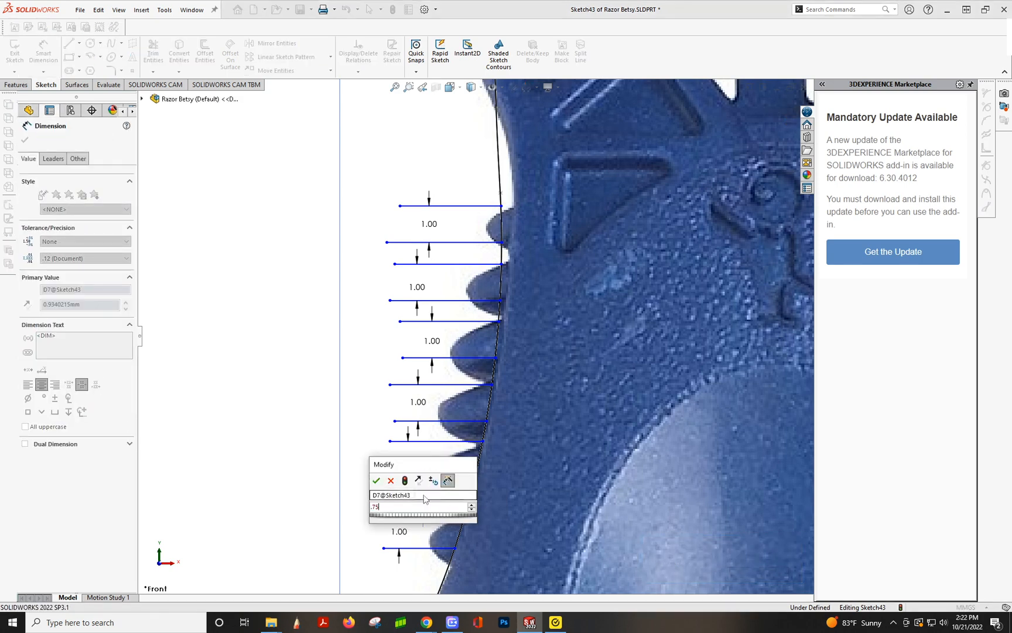
left_click(376, 480)
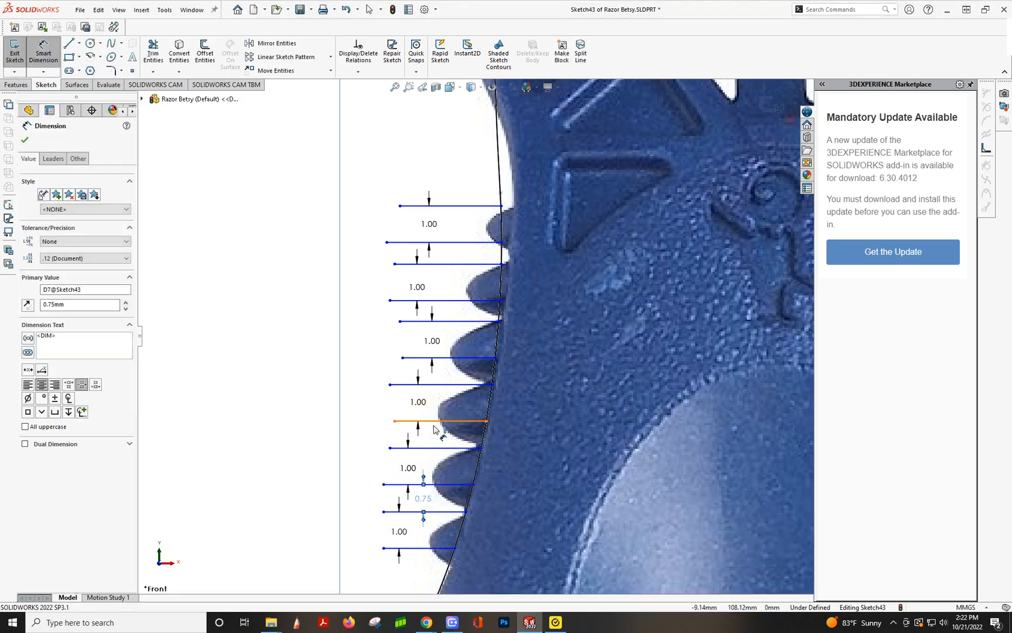
double_click(423, 421)
type(".75")
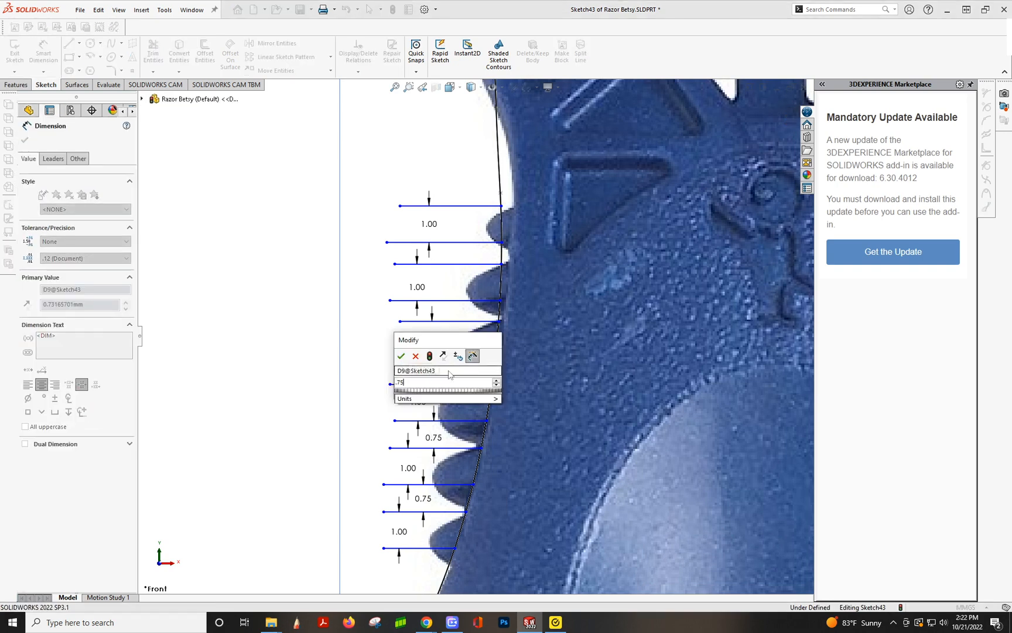
left_click(401, 356)
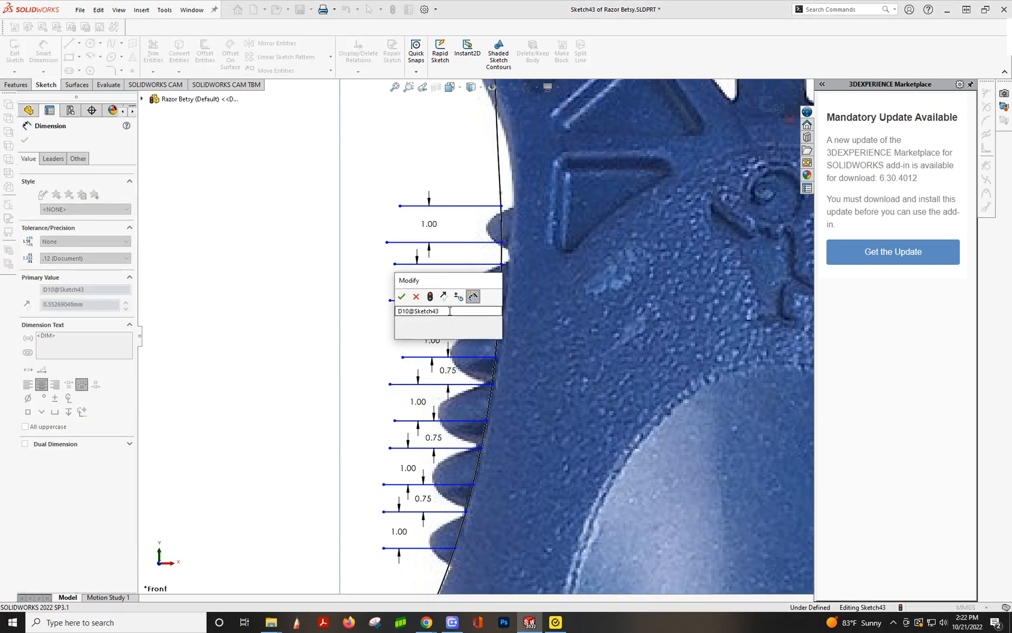
left_click(403, 297)
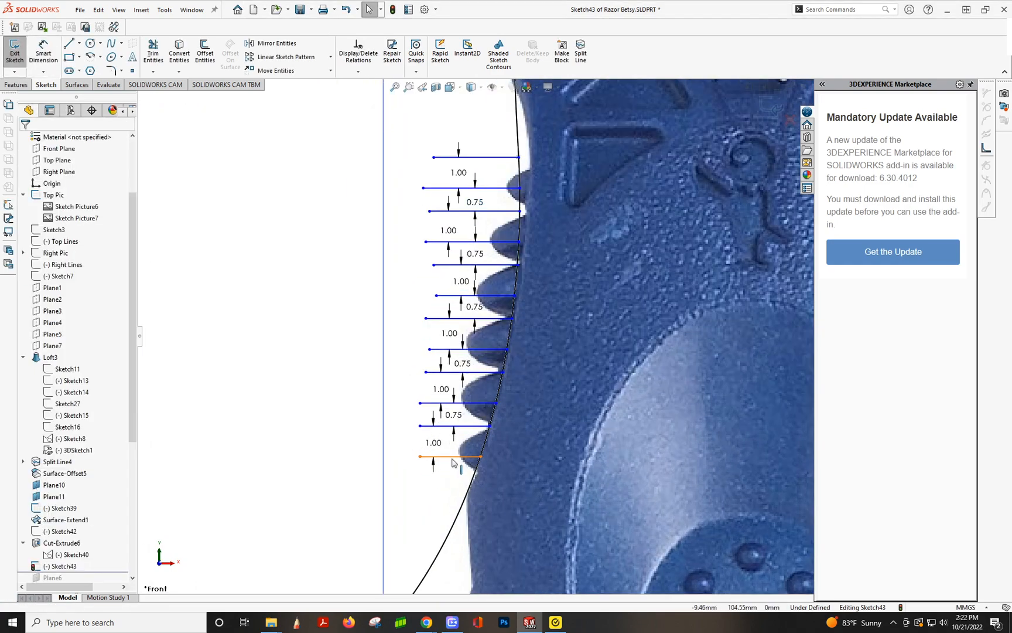
left_click(449, 458)
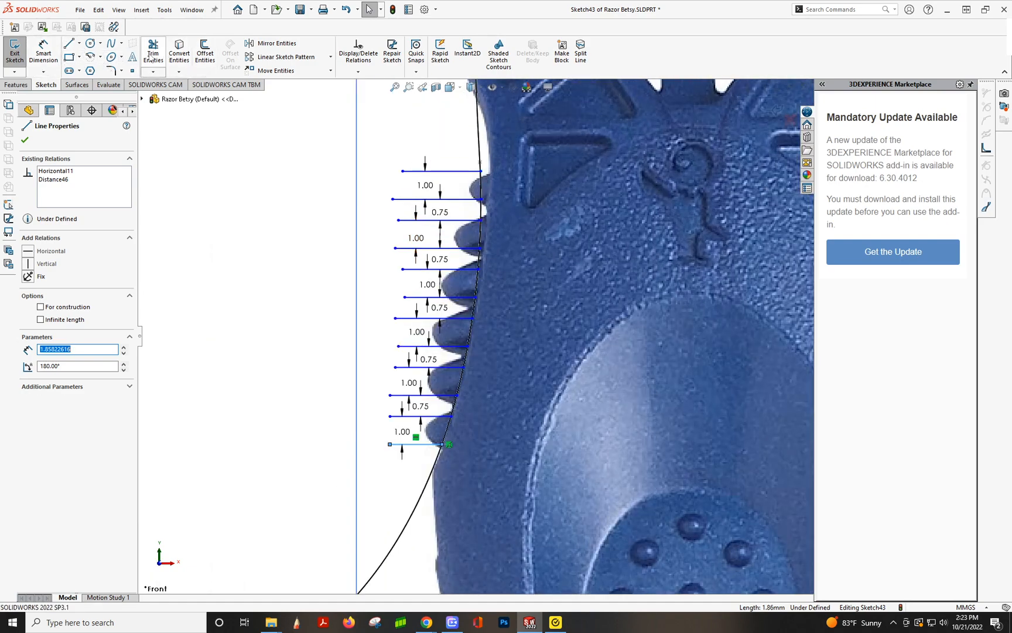
Trim the extra grip-edge segments and position the closing outline's corner point
left_click(153, 52)
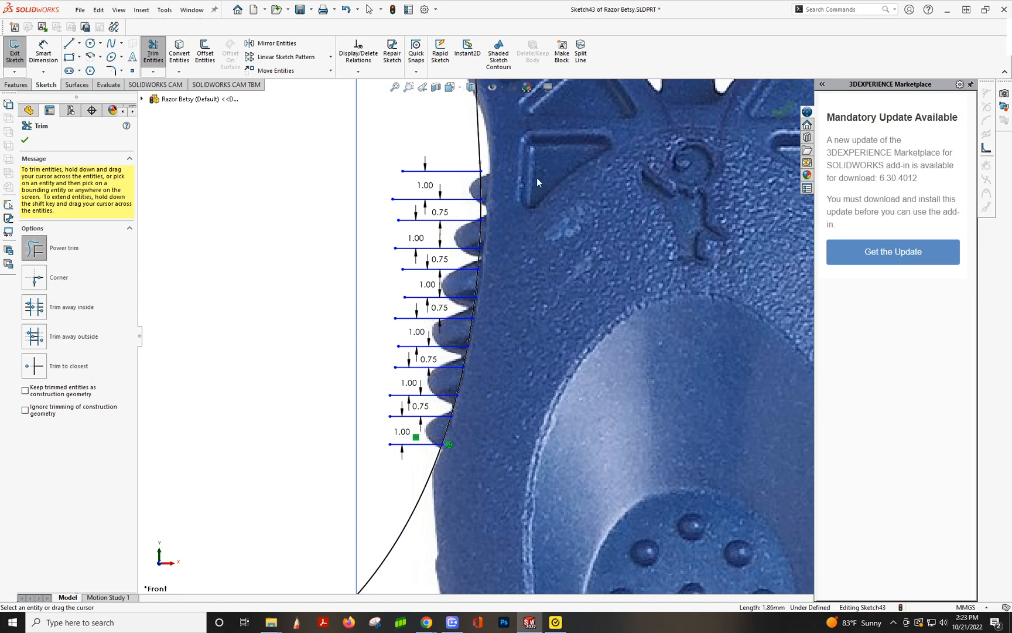
mouse_move(457, 189)
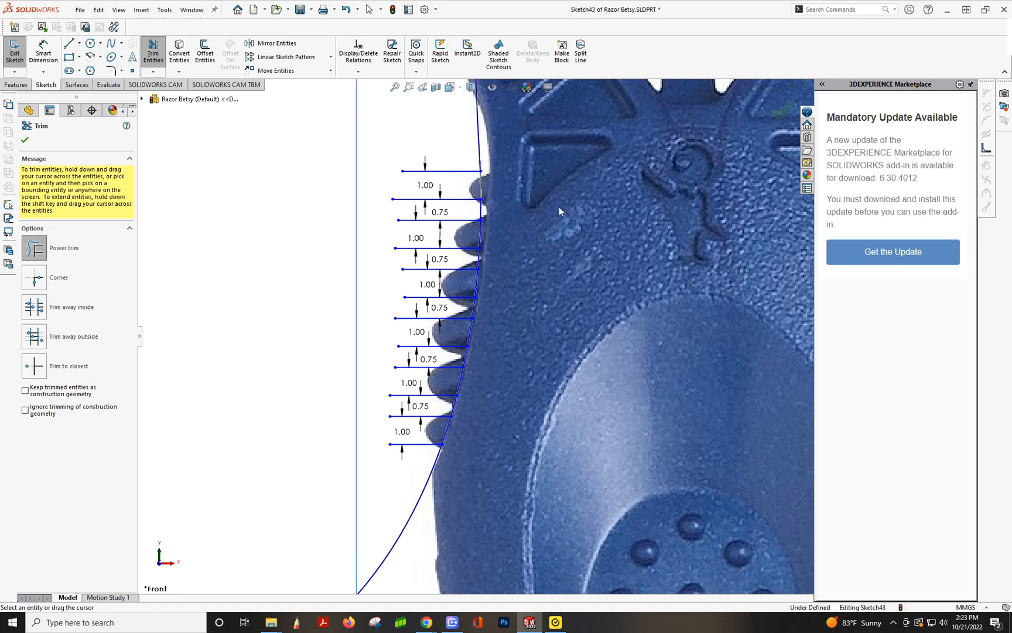
mouse_move(533, 251)
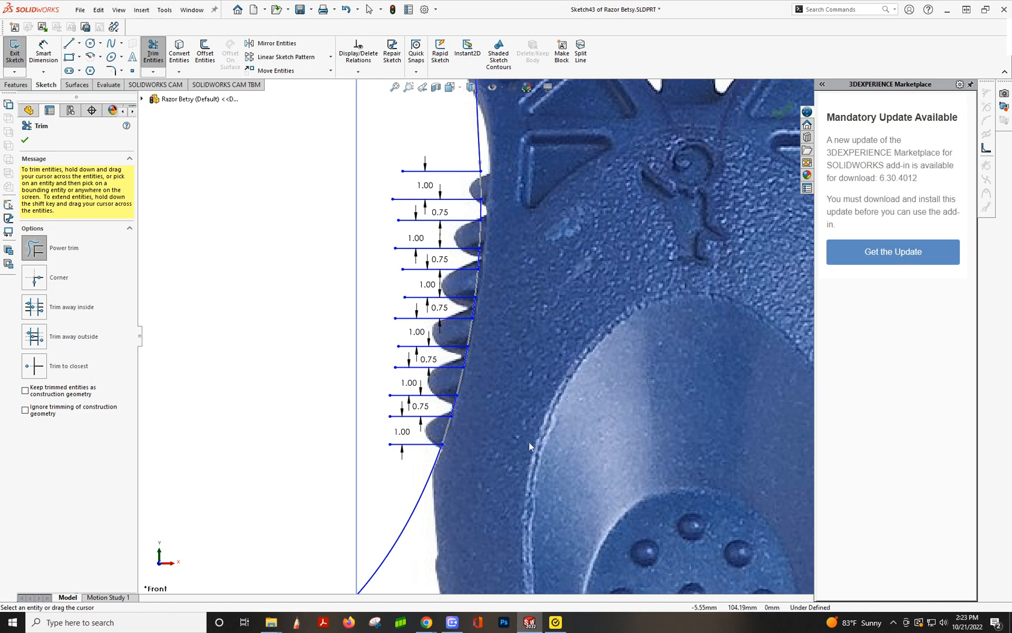
mouse_move(461, 441)
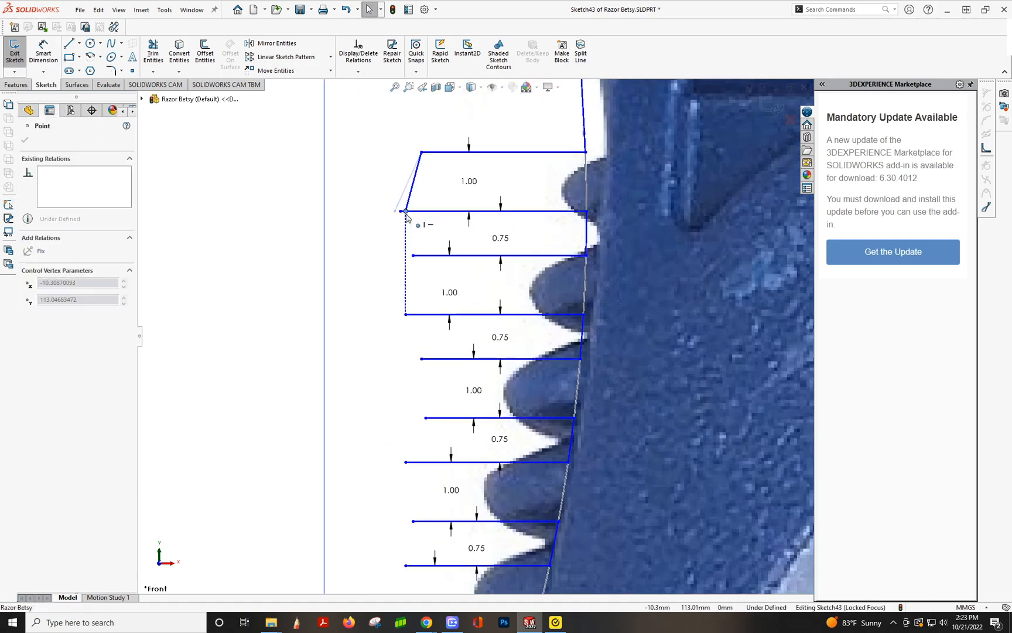
left_click(68, 43)
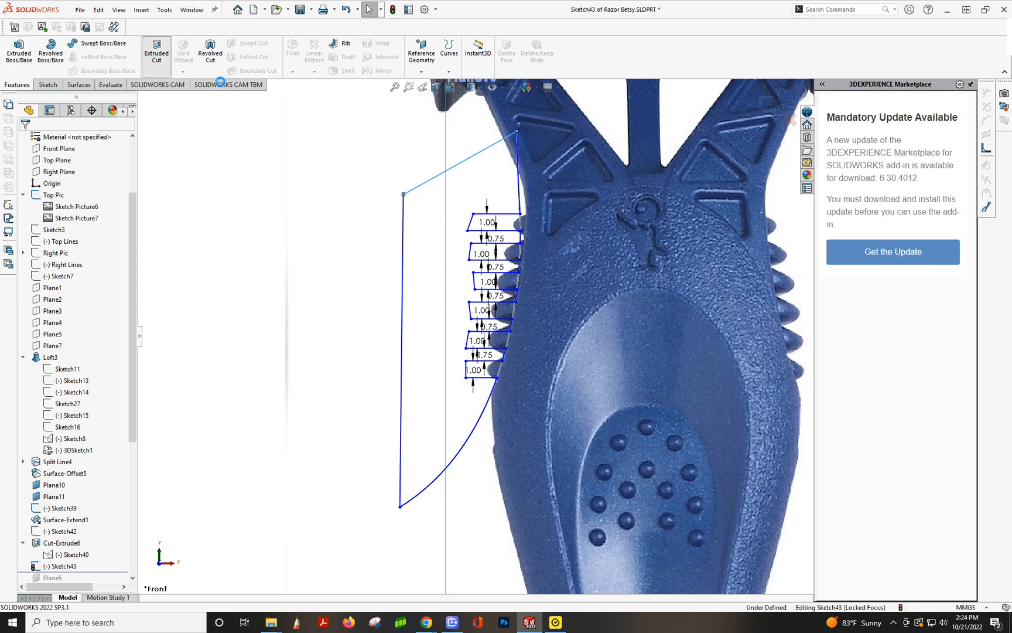
Extrude-cut Sketch43 Through All - Both into the handle body, hiding the reference photo
left_click(154, 51)
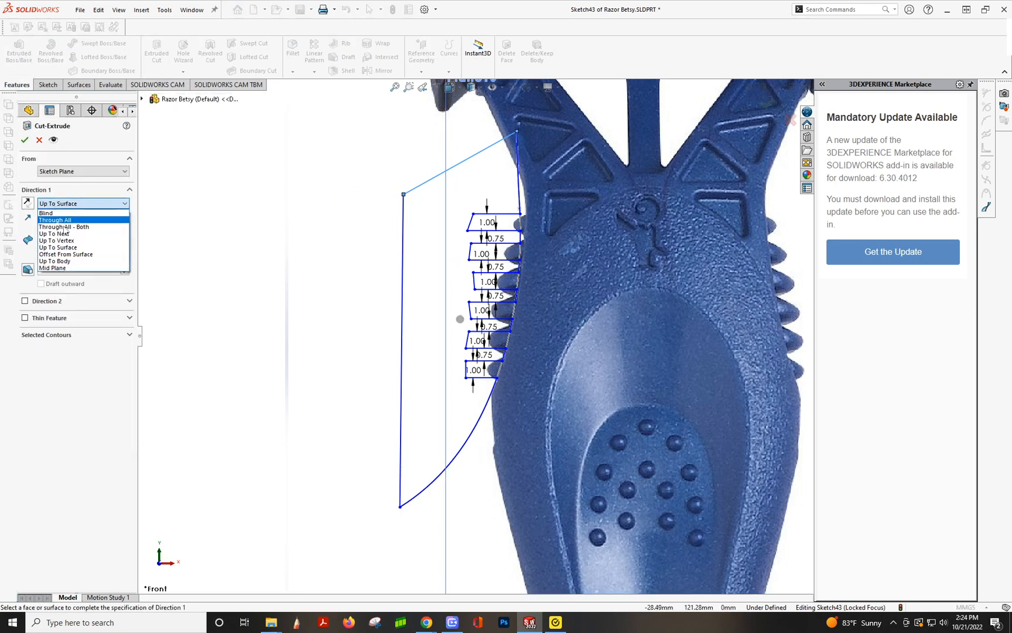
left_click(63, 226)
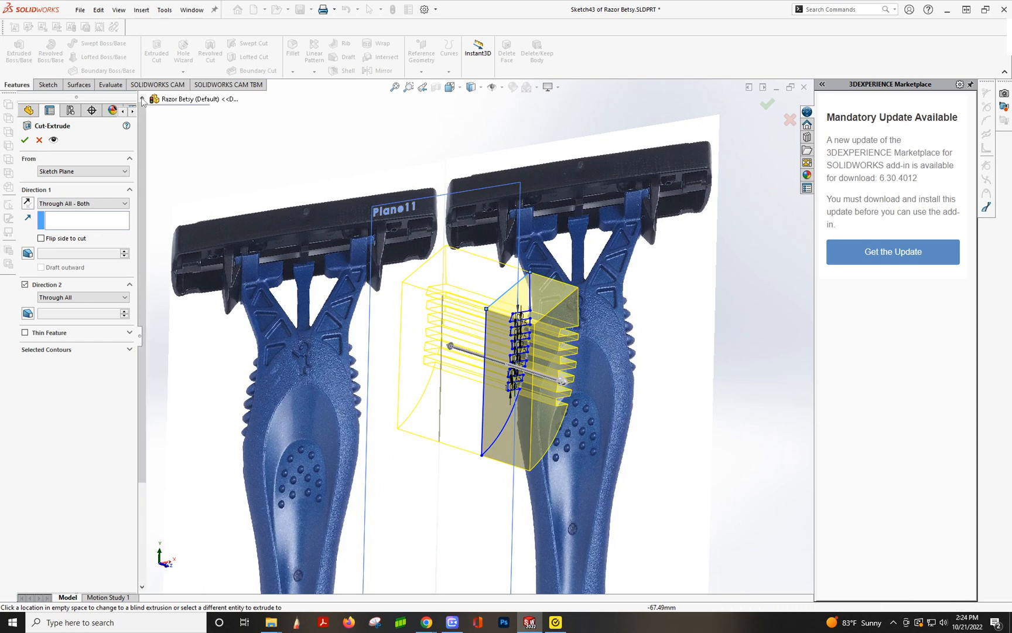
right_click(193, 168)
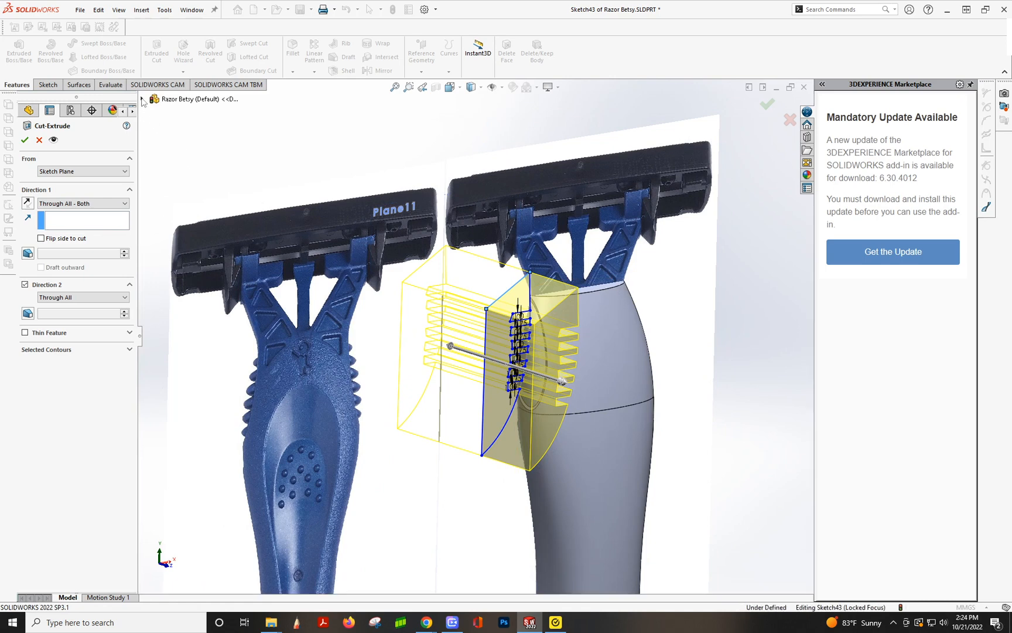
left_click(149, 99)
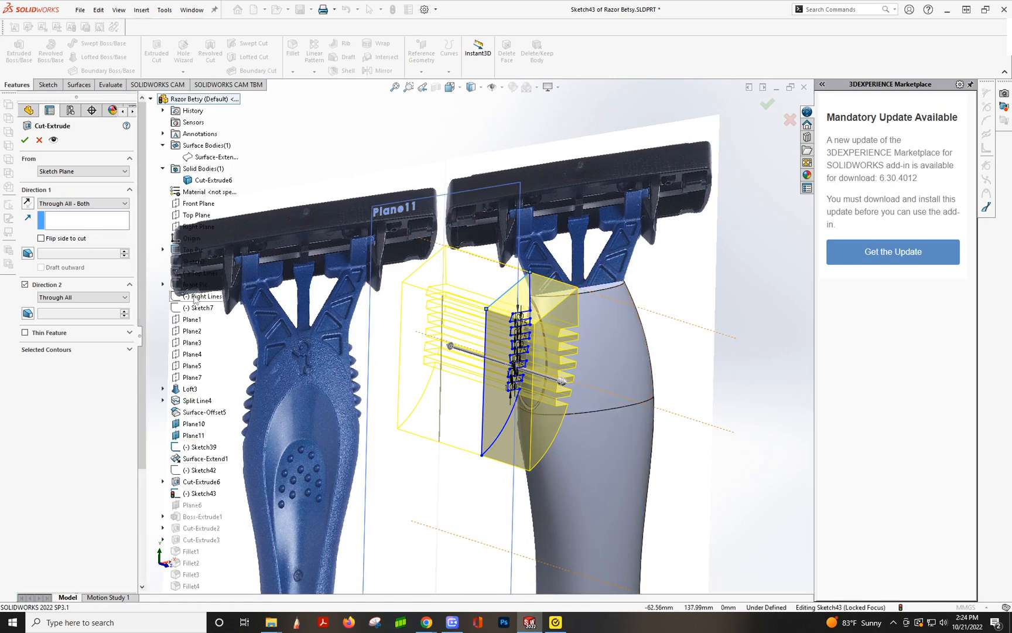
left_click(199, 481)
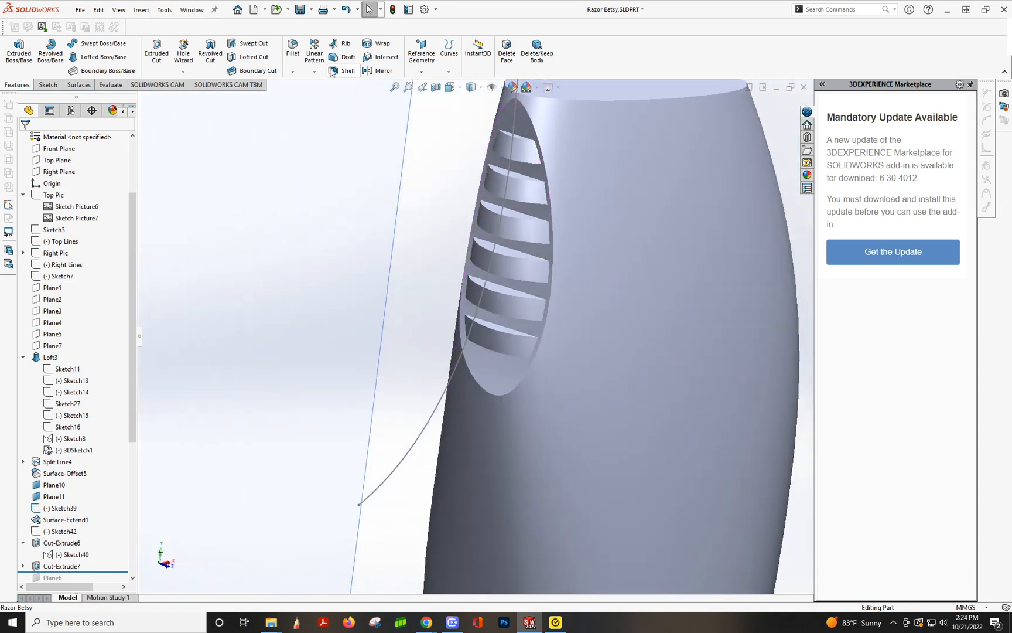
Fillet the grip-slot edges along the handle with a 0.5 mm radius
left_click(292, 52)
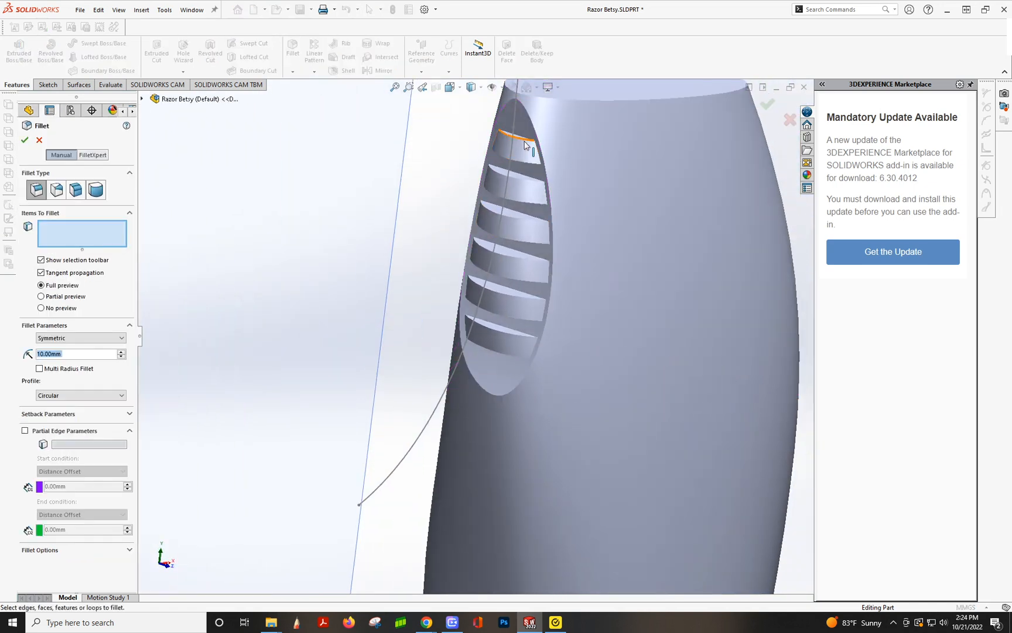
left_click(522, 141)
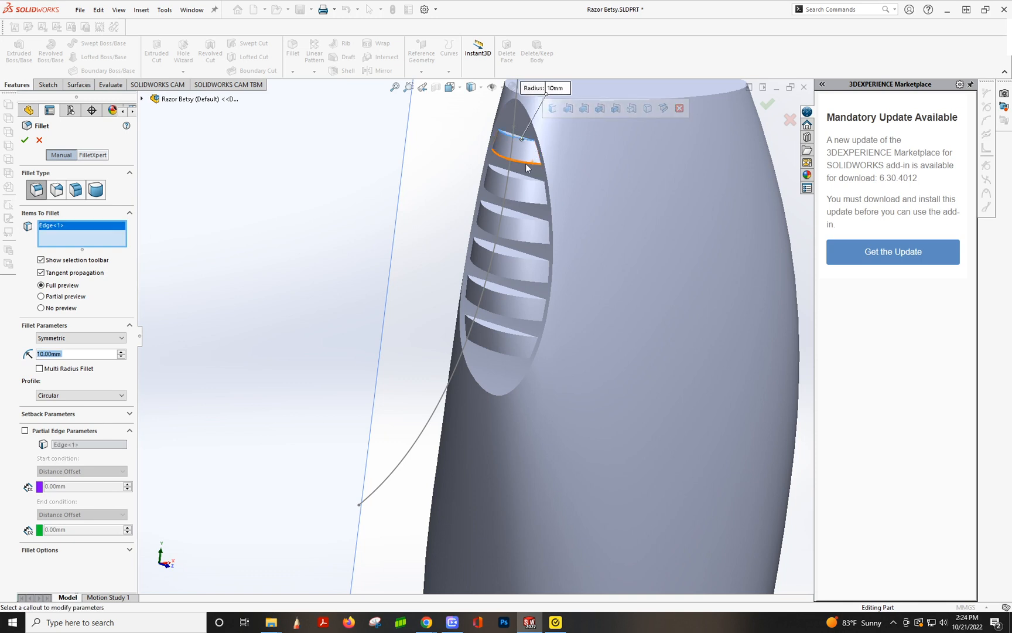
left_click(526, 160)
type("0.1")
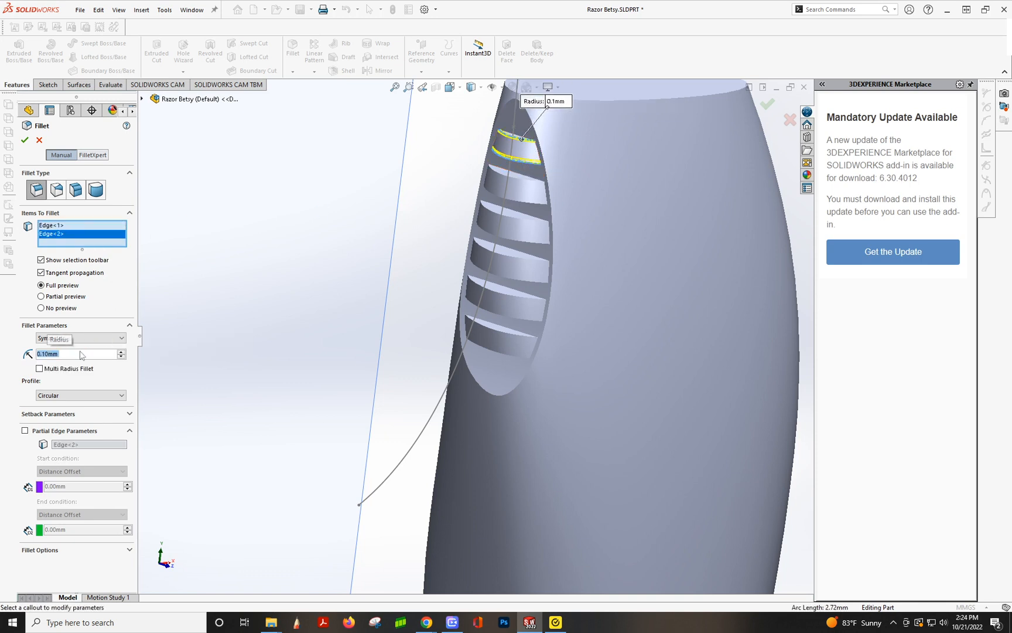
left_click(74, 354)
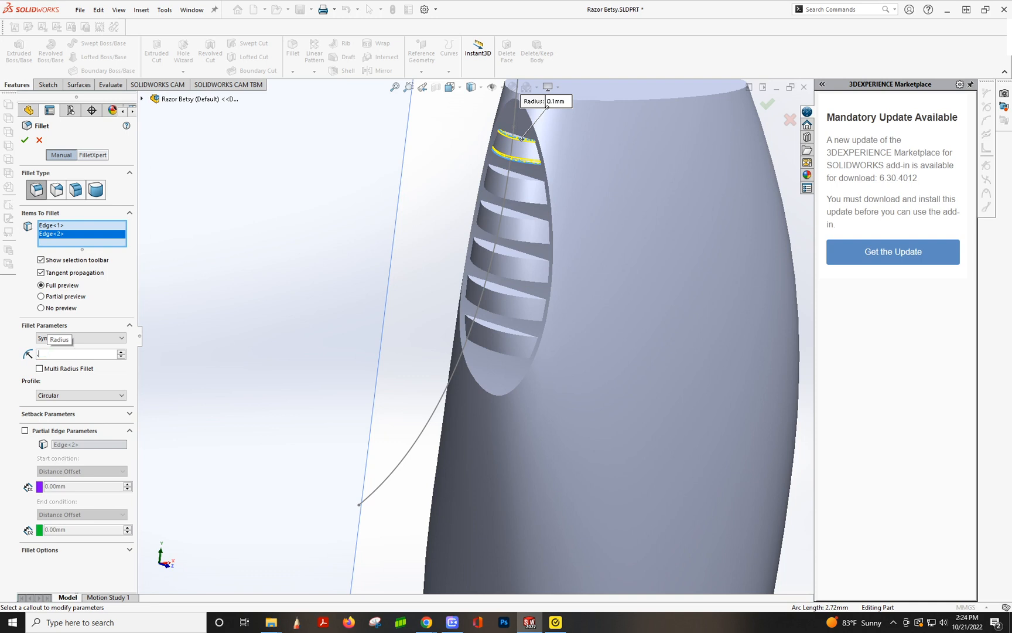
type("0.5mm")
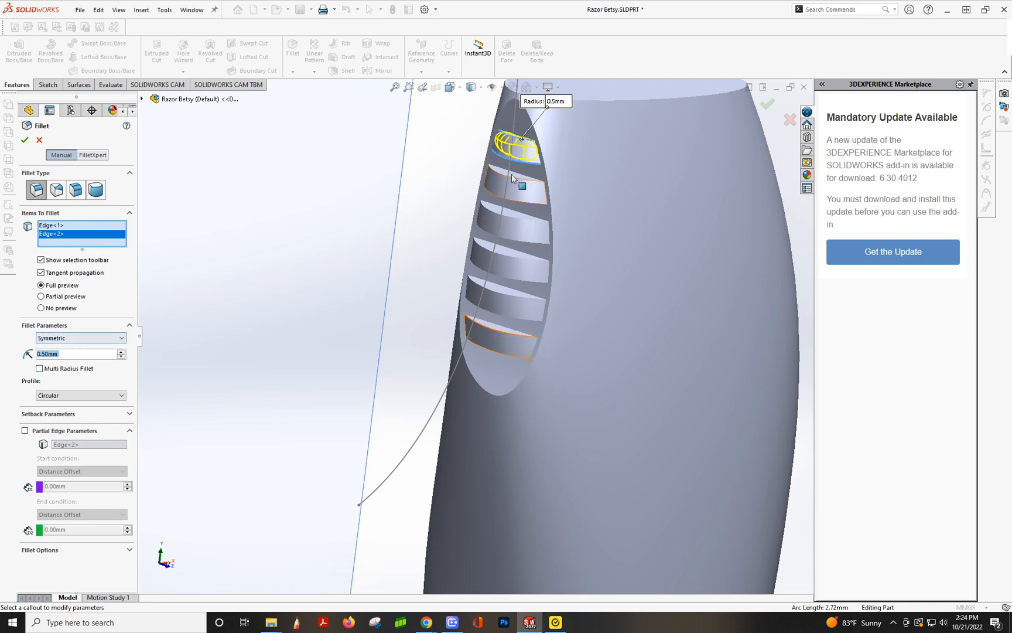
left_click(526, 187)
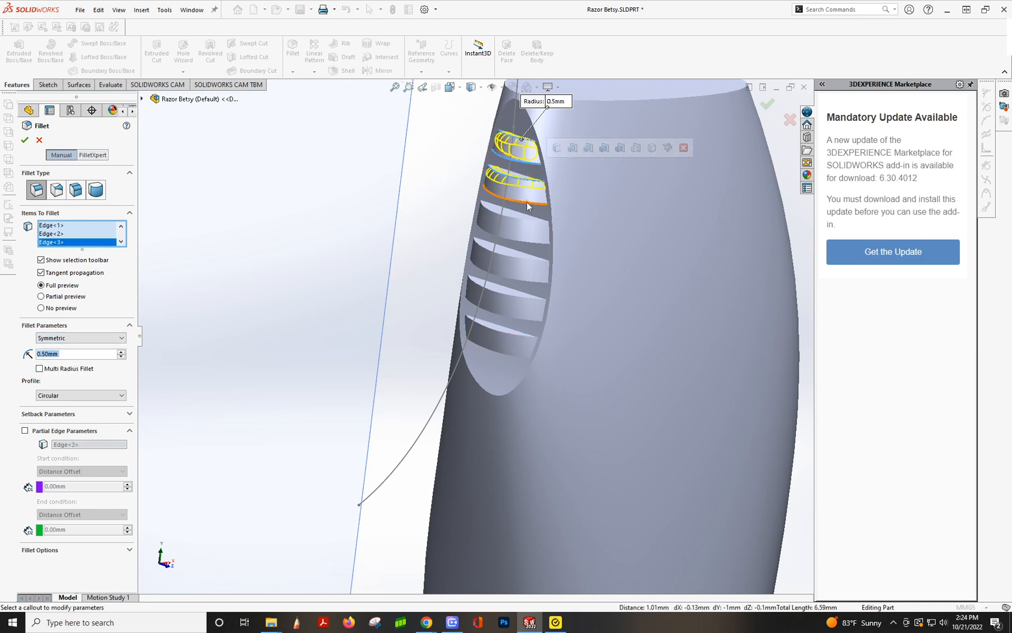
left_click(523, 245)
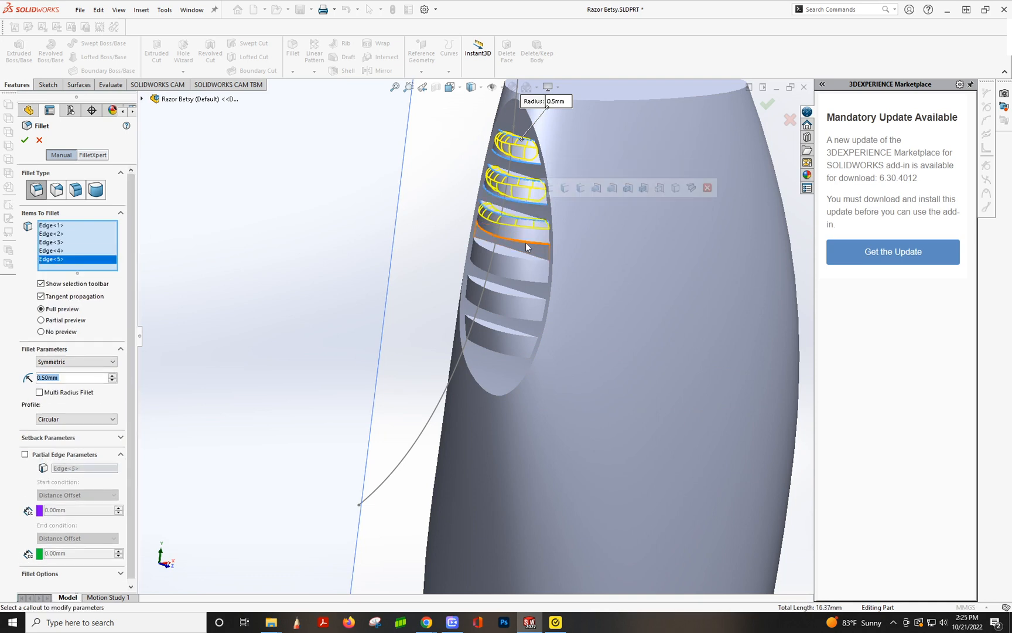
left_click(526, 247)
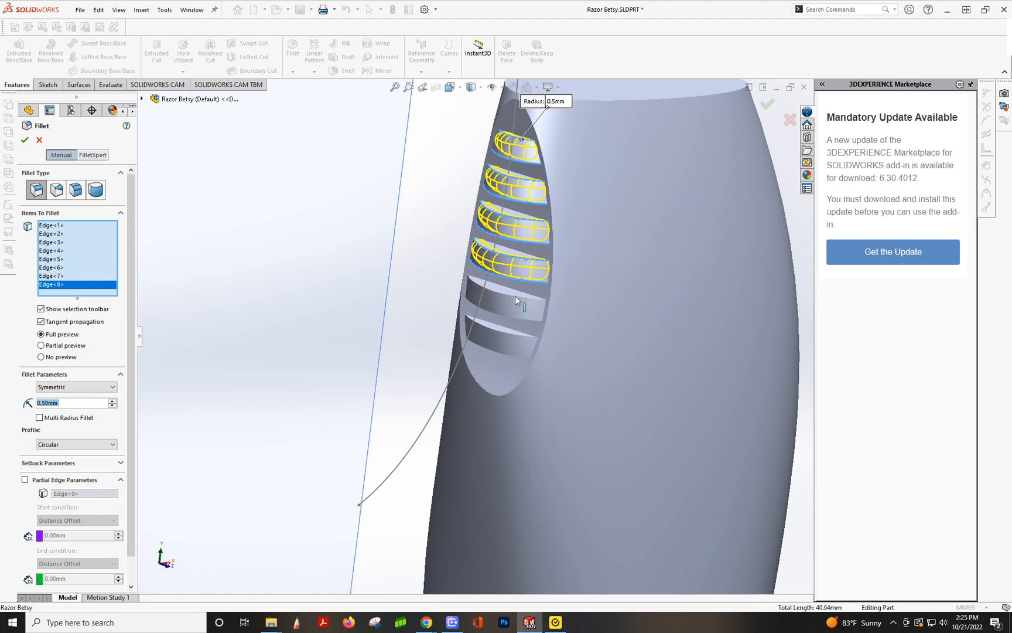
left_click(510, 332)
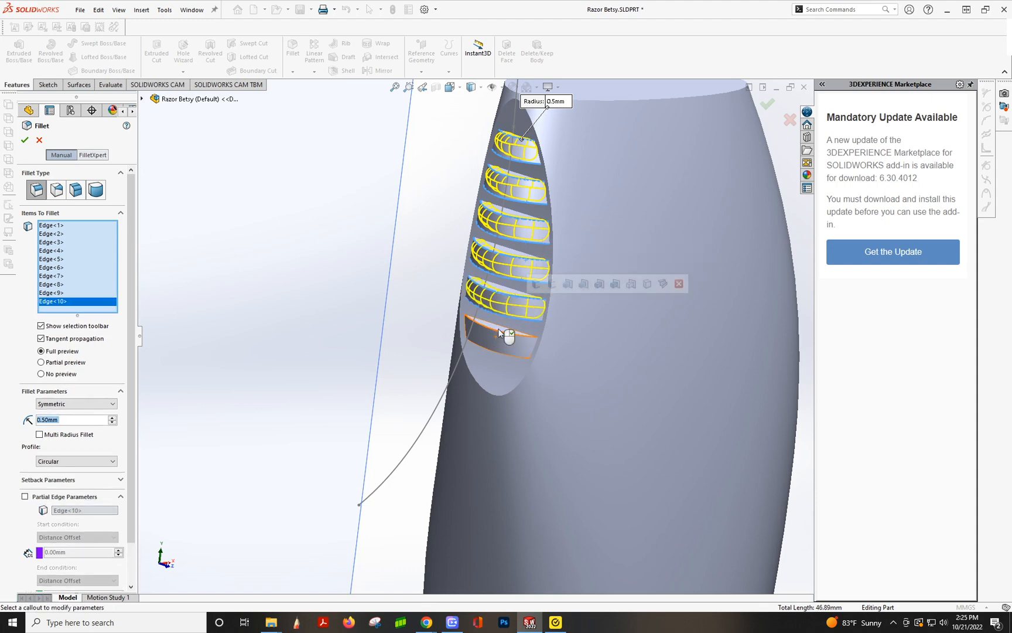
left_click(510, 336)
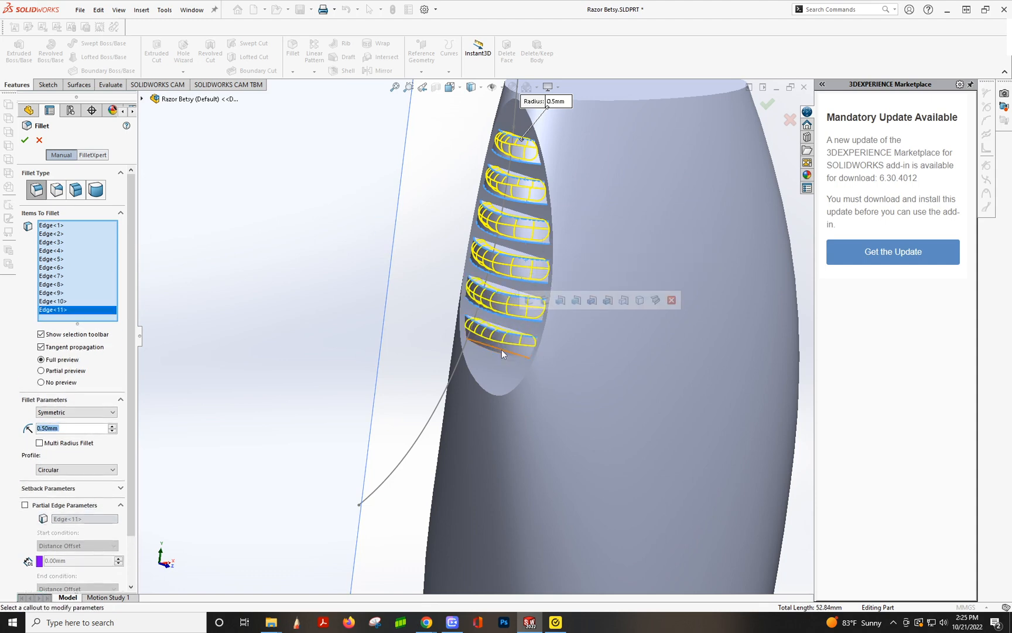
left_click(502, 341)
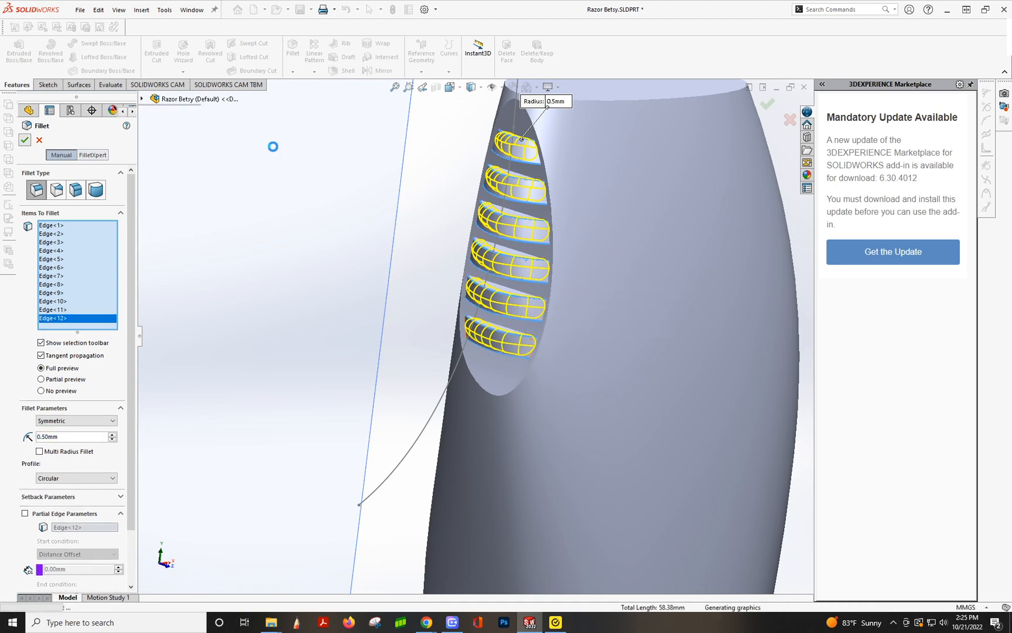
left_click(26, 140)
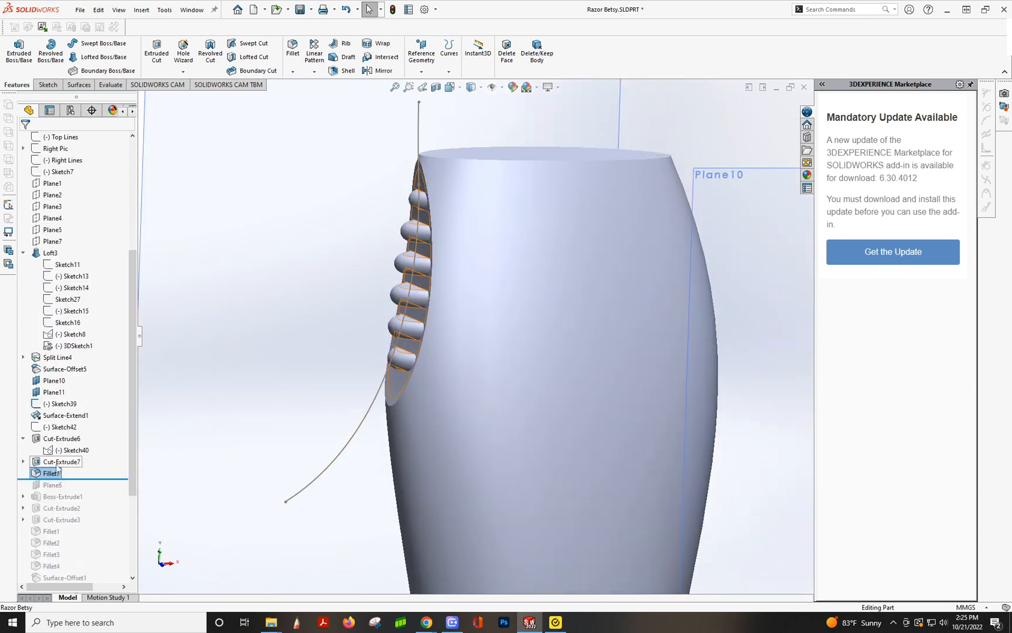
Zoom to fit the whole handle and start the Mirror feature
left_click(58, 461)
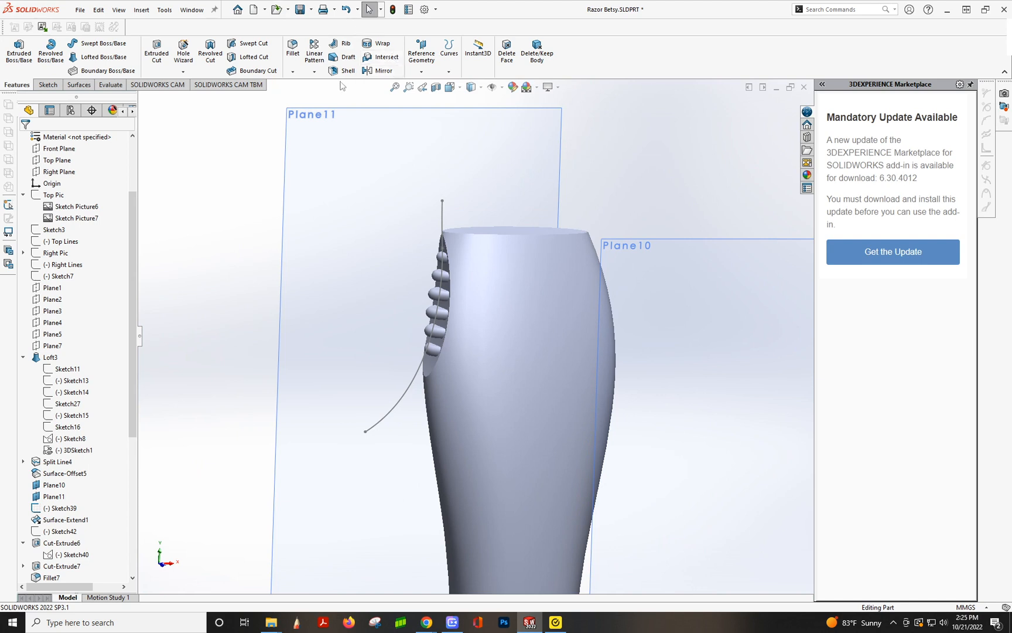
left_click(380, 70)
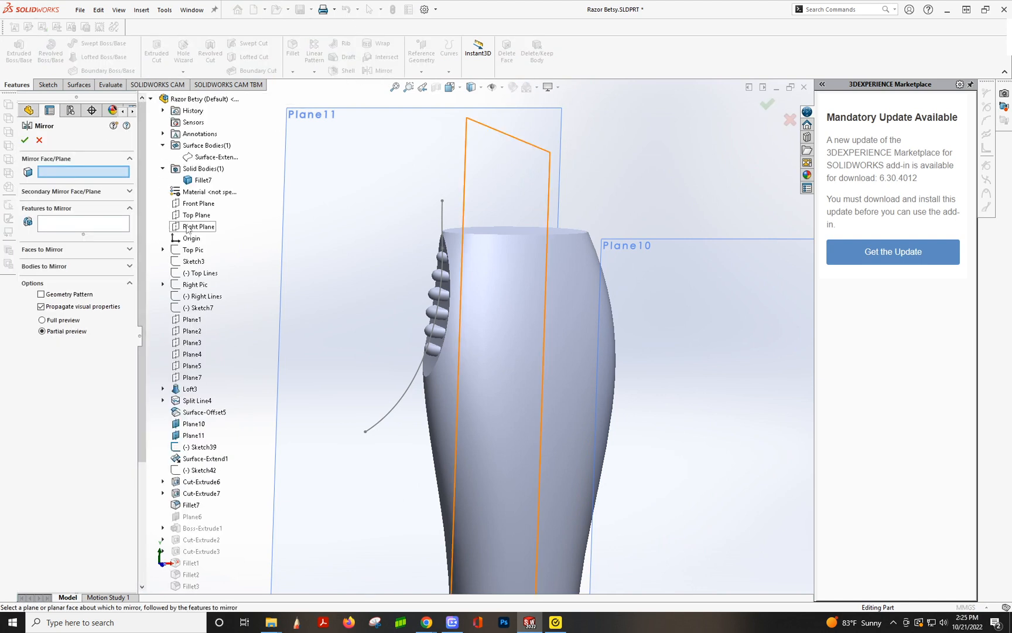
Mirror Cut-Extrude6, Cut-Extrude7 and Fillet7 about the Right Plane
left_click(198, 226)
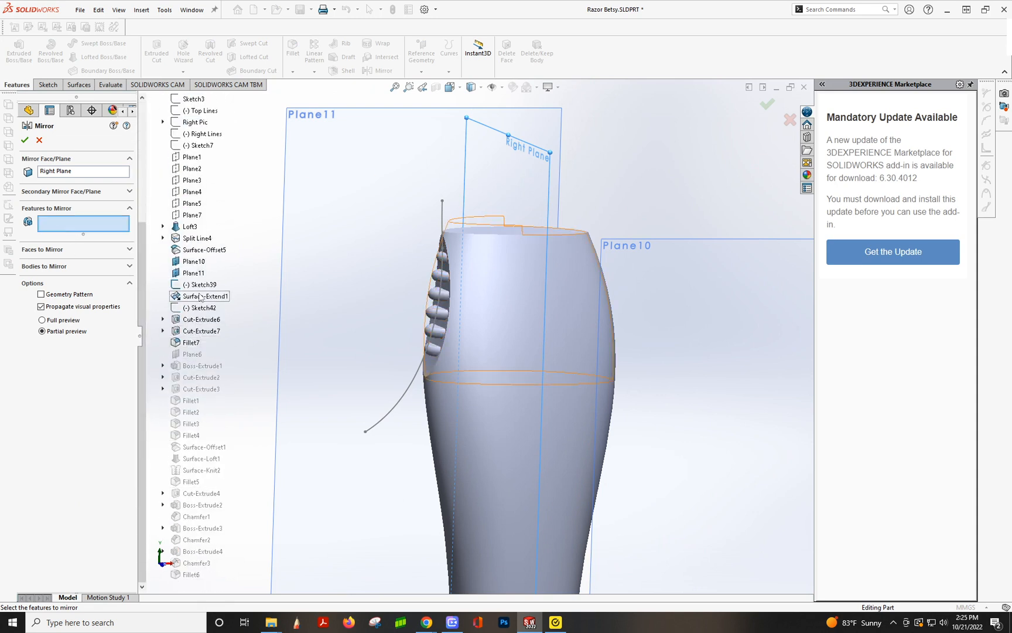
left_click(201, 318)
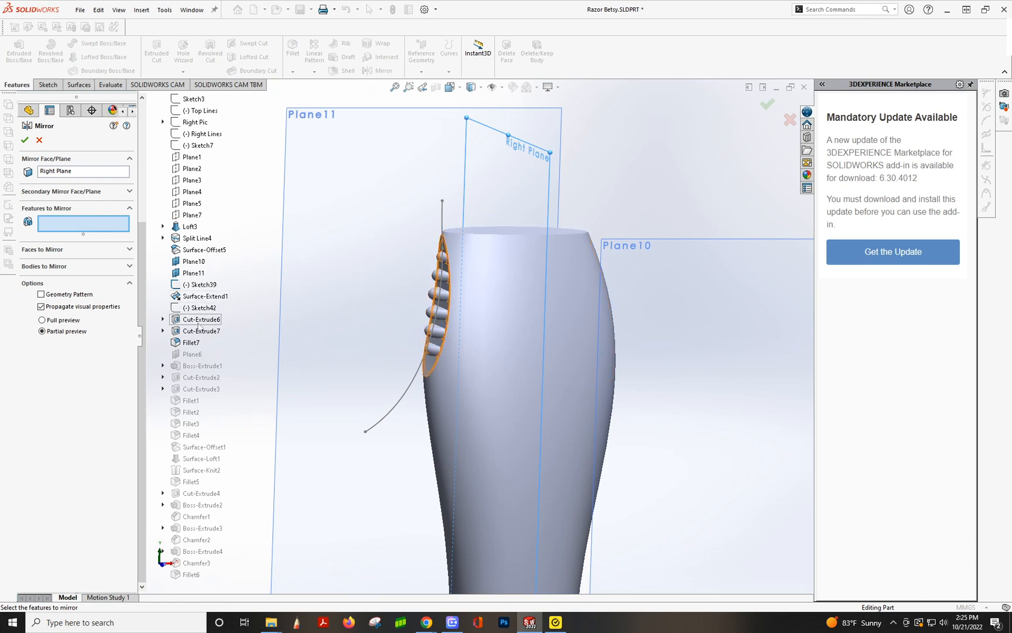
left_click(190, 343)
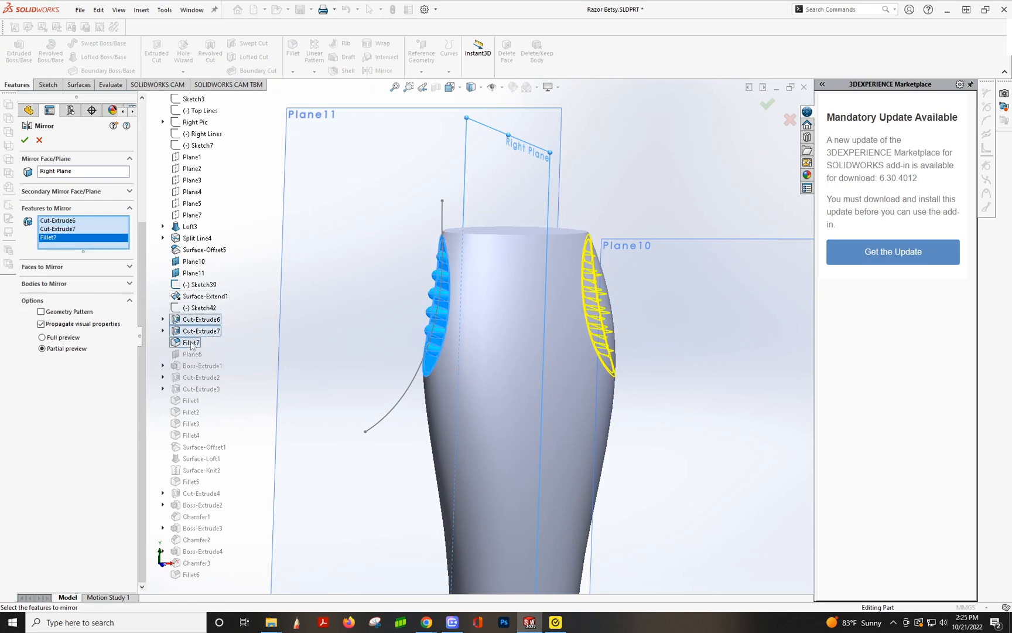